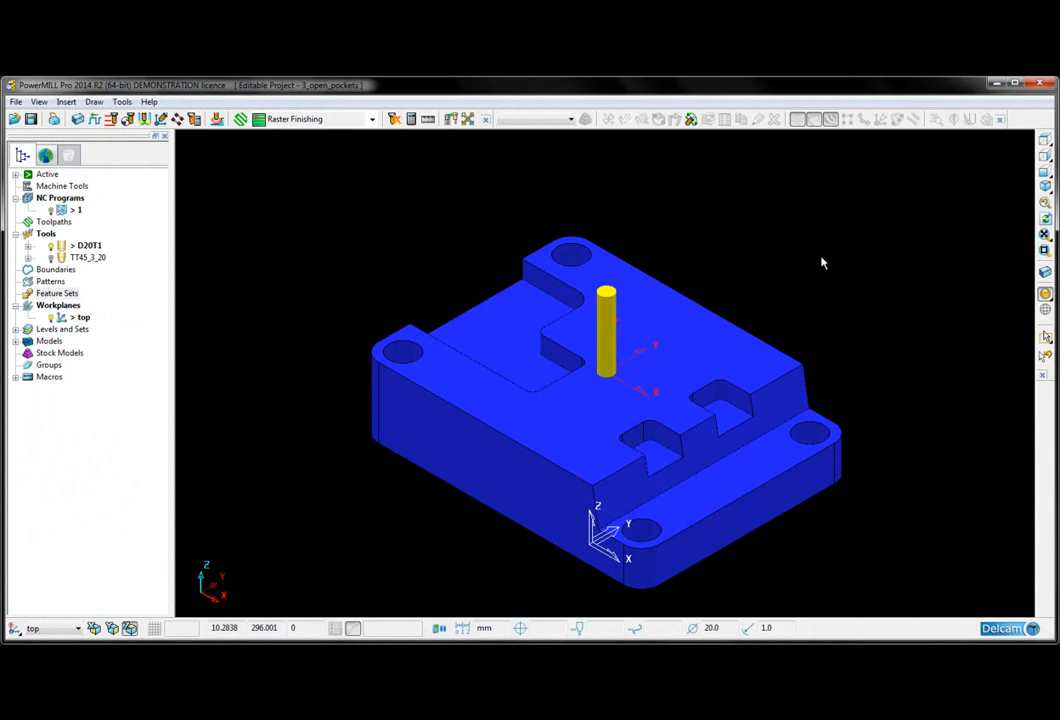
{"action": "mouse_move", "coordinate": [852, 264]}
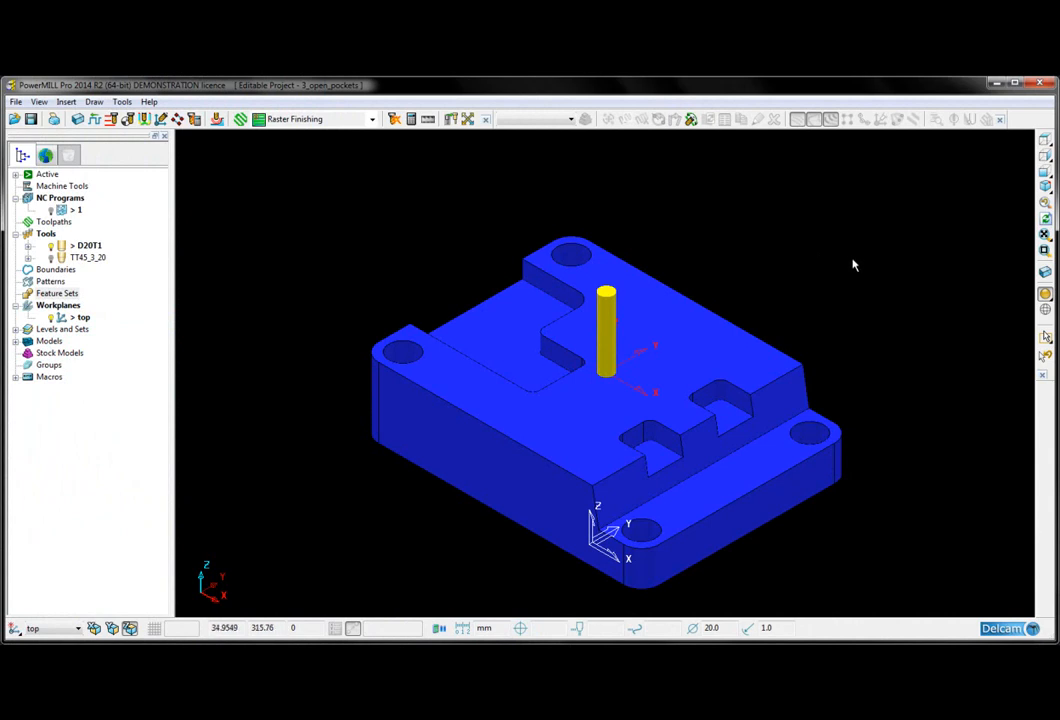
{"action": "mouse_move", "coordinate": [848, 238]}
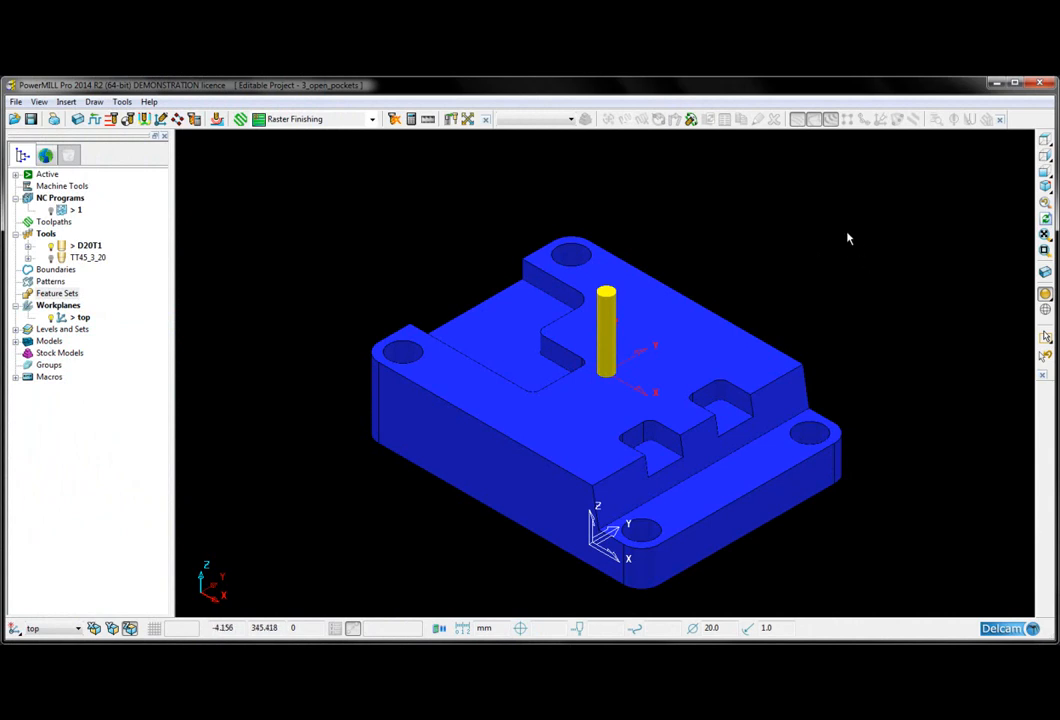
{"action": "mouse_move", "coordinate": [828, 238]}
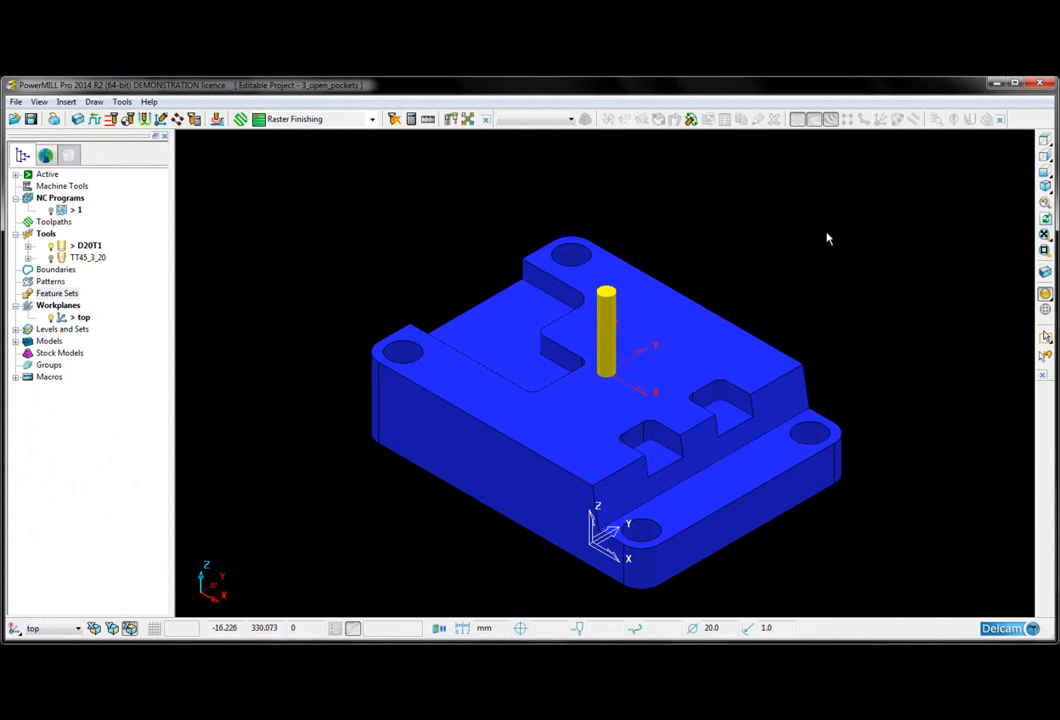
{"action": "mouse_move", "coordinate": [838, 258]}
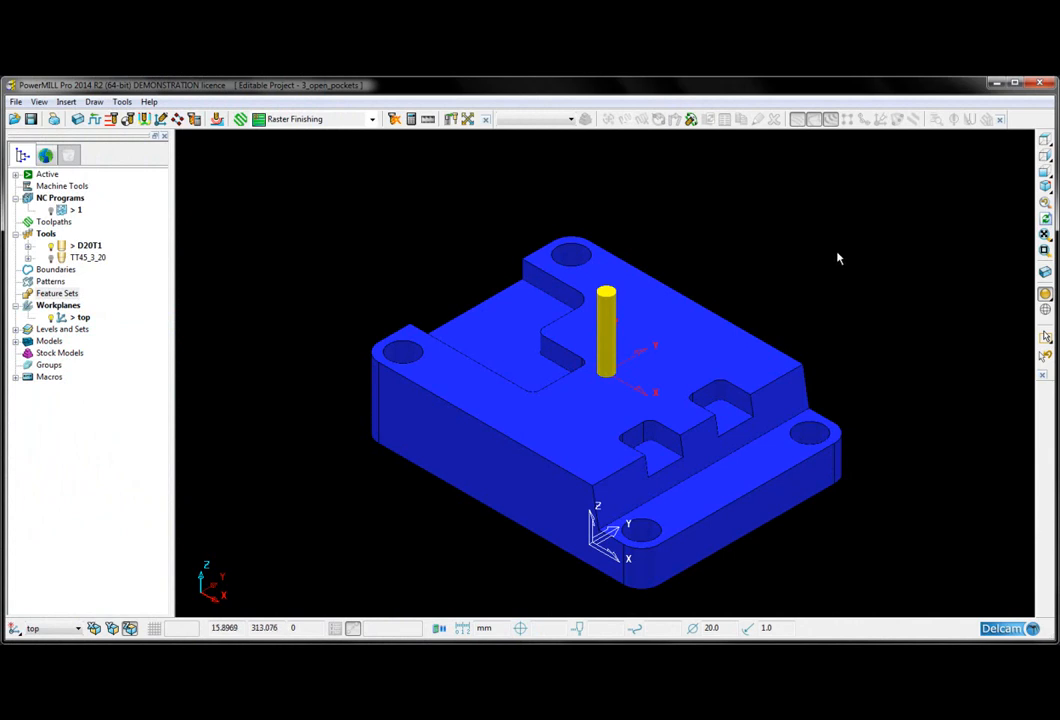
{"action": "mouse_move", "coordinate": [372, 256]}
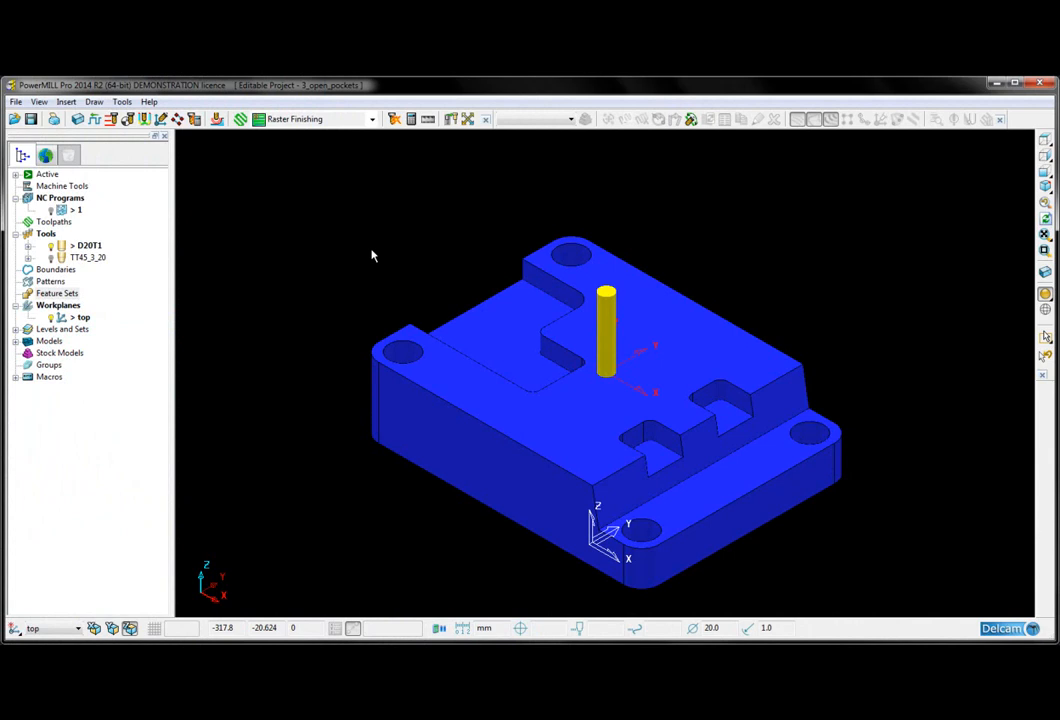
{"action": "mouse_move", "coordinate": [496, 256]}
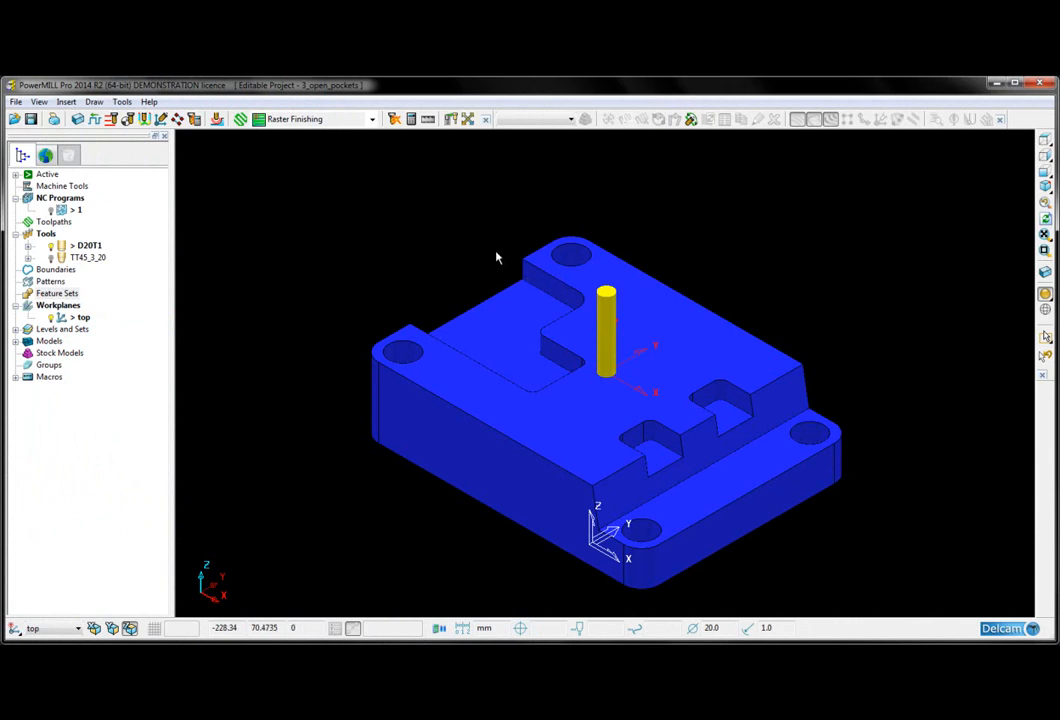
{"action": "mouse_move", "coordinate": [476, 320]}
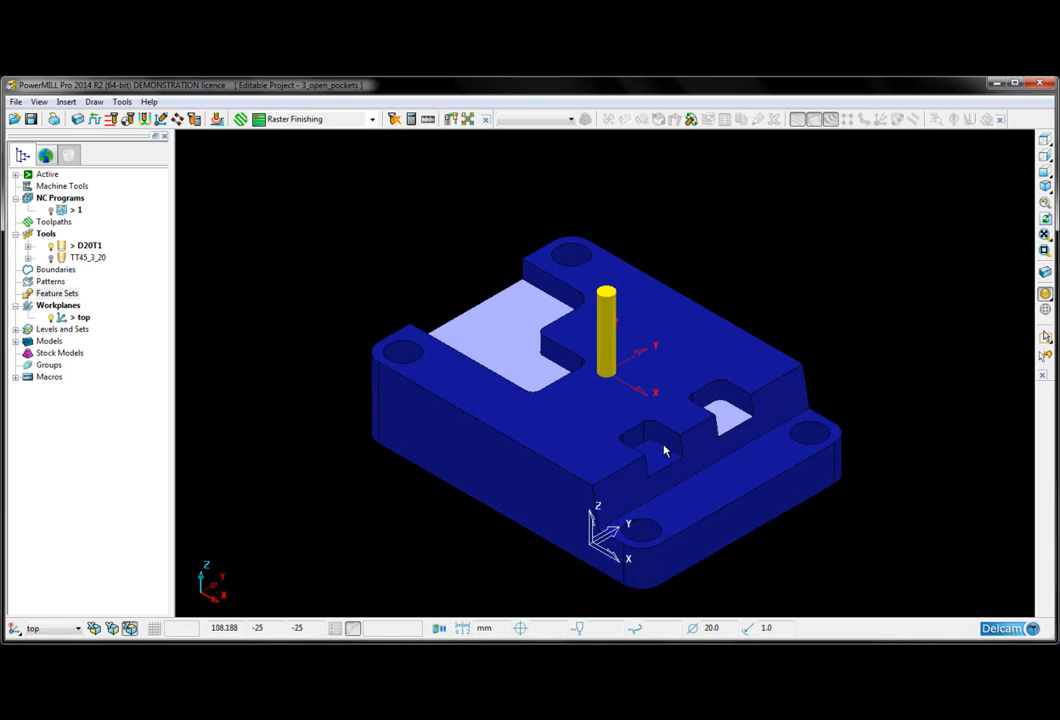
- Create a new pattern from the Patterns node and insert the selected pocket-floor edges into it
{"action": "right_click", "coordinate": [56, 280]}
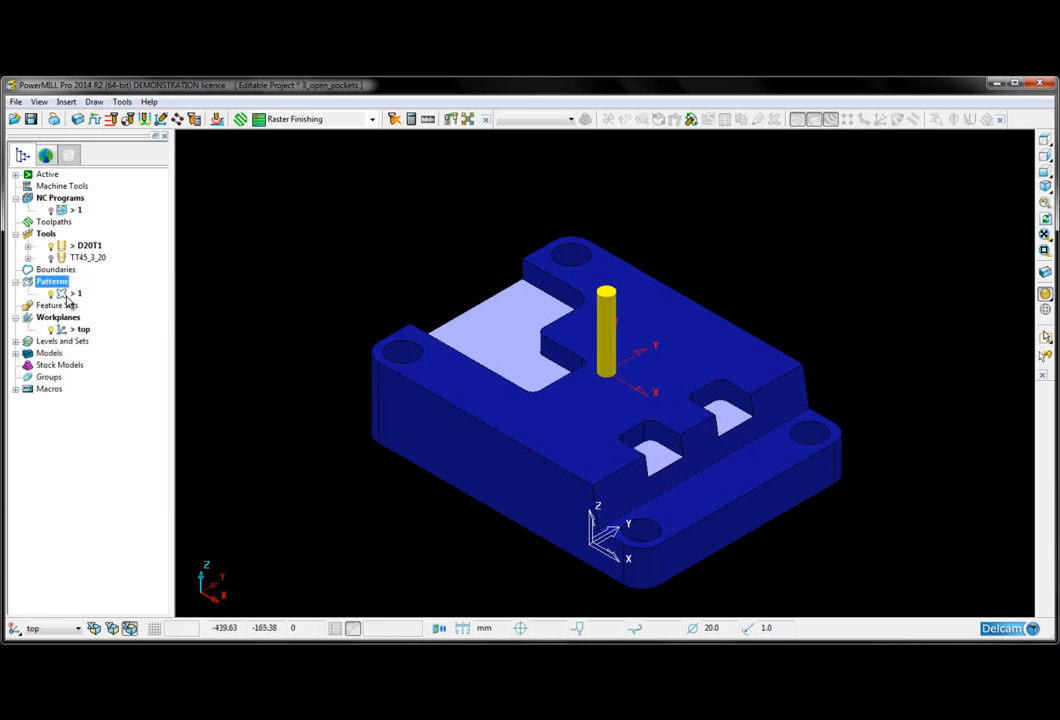
{"action": "right_click", "coordinate": [52, 280]}
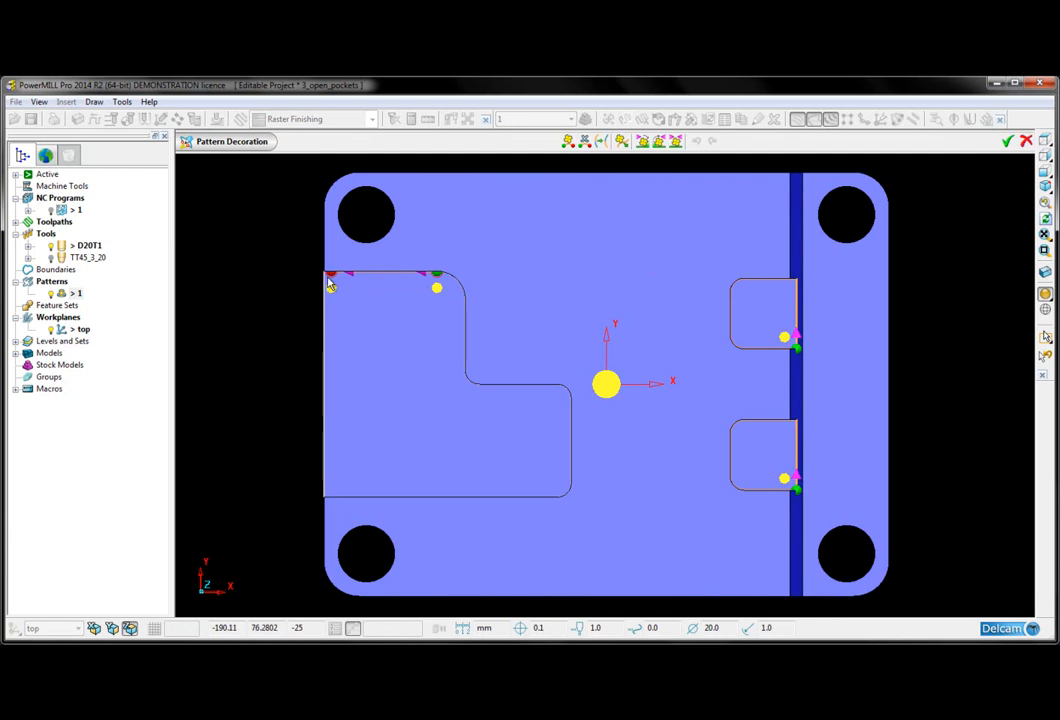
- Move the start points of the pocket outline curves to their open ends and reverse directions as needed
{"action": "left_click", "coordinate": [330, 284]}
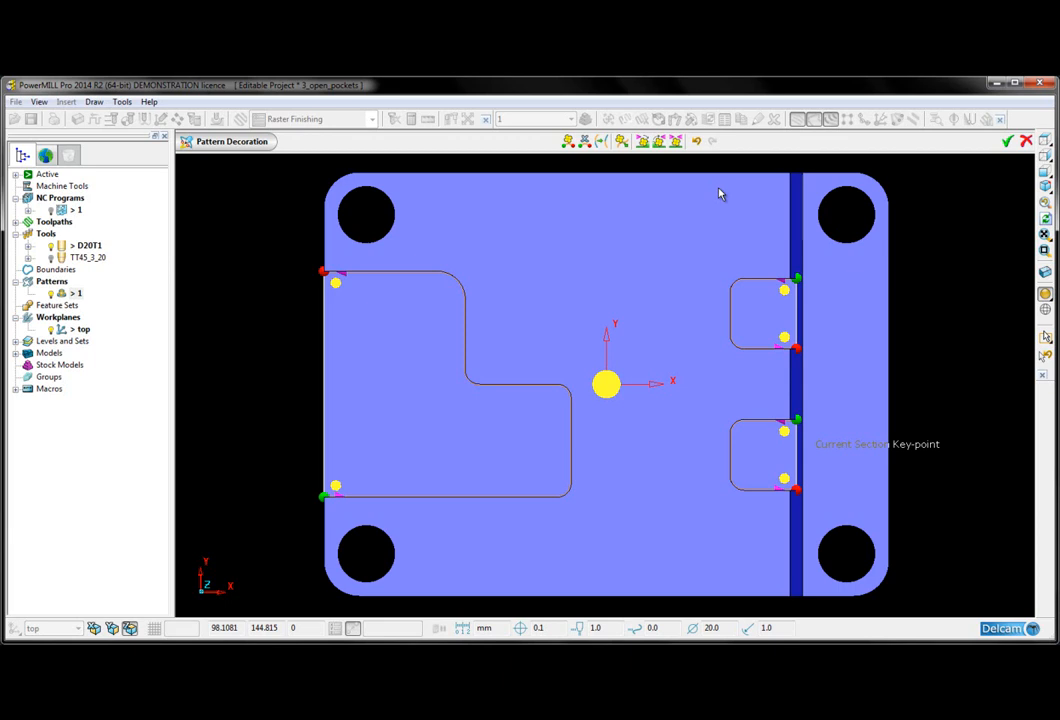
{"action": "mouse_move", "coordinate": [642, 140]}
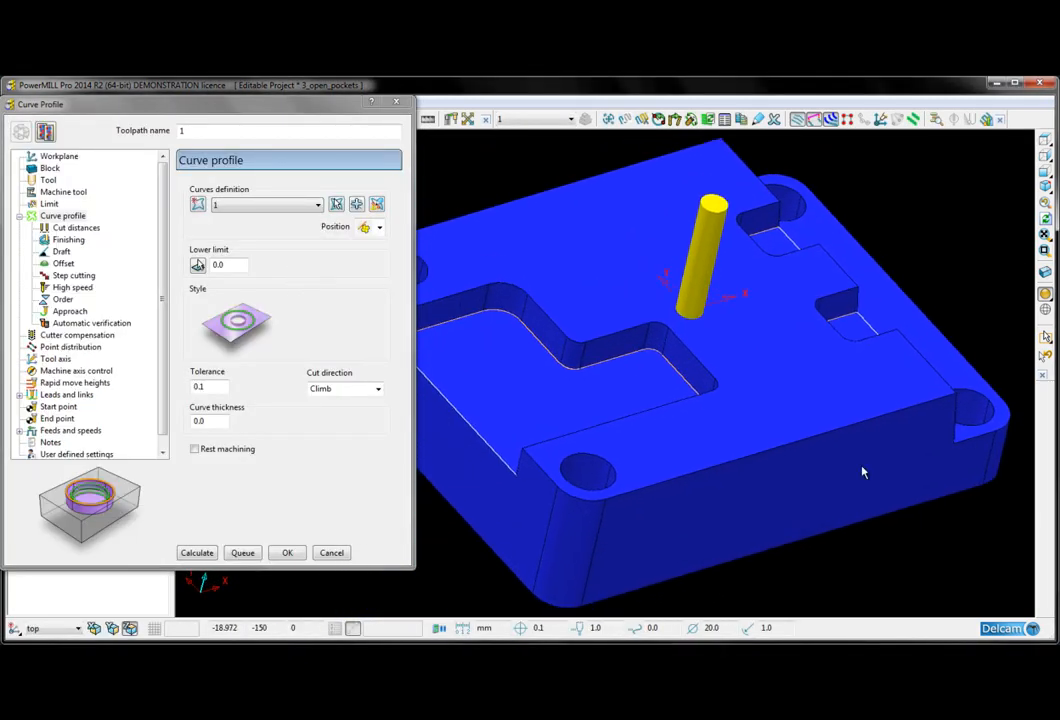
- Begin a Curve Profile toolpath on pattern 1 with the lower limit at -25.0
{"action": "left_click", "coordinate": [198, 264]}
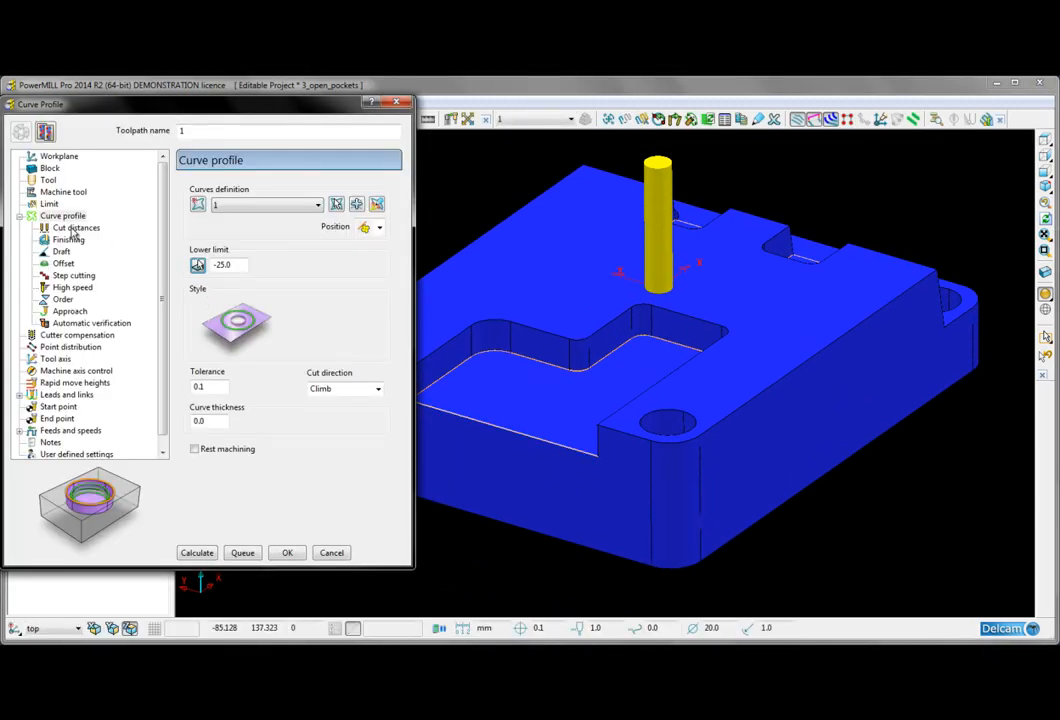
{"action": "left_click", "coordinate": [76, 228]}
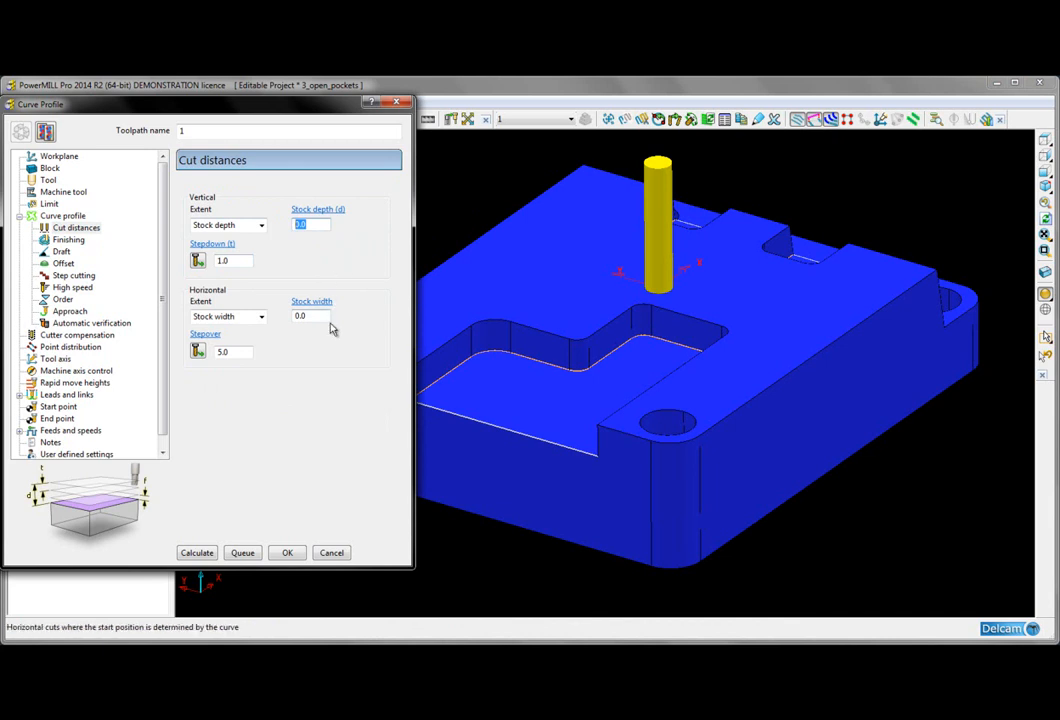
- Set the horizontal cut distances to stock width 10.0 and stepover 2.0
{"action": "left_click", "coordinate": [310, 316]}
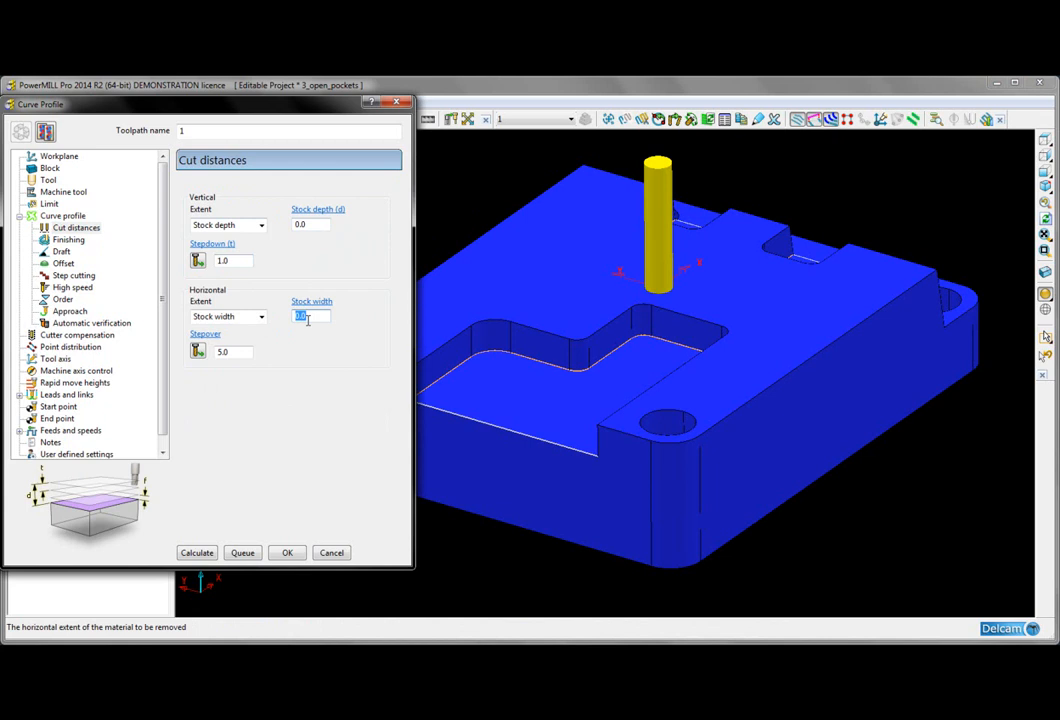
{"action": "mouse_move", "coordinate": [310, 316]}
{"action": "type", "text": "10"}
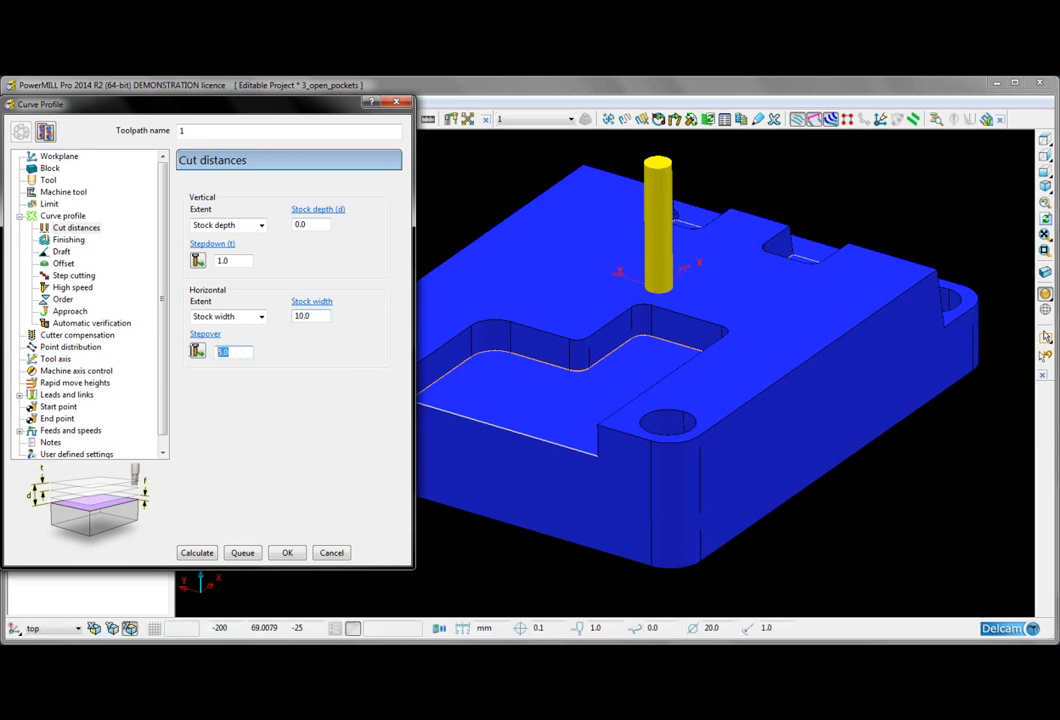
{"action": "type", "text": "2"}
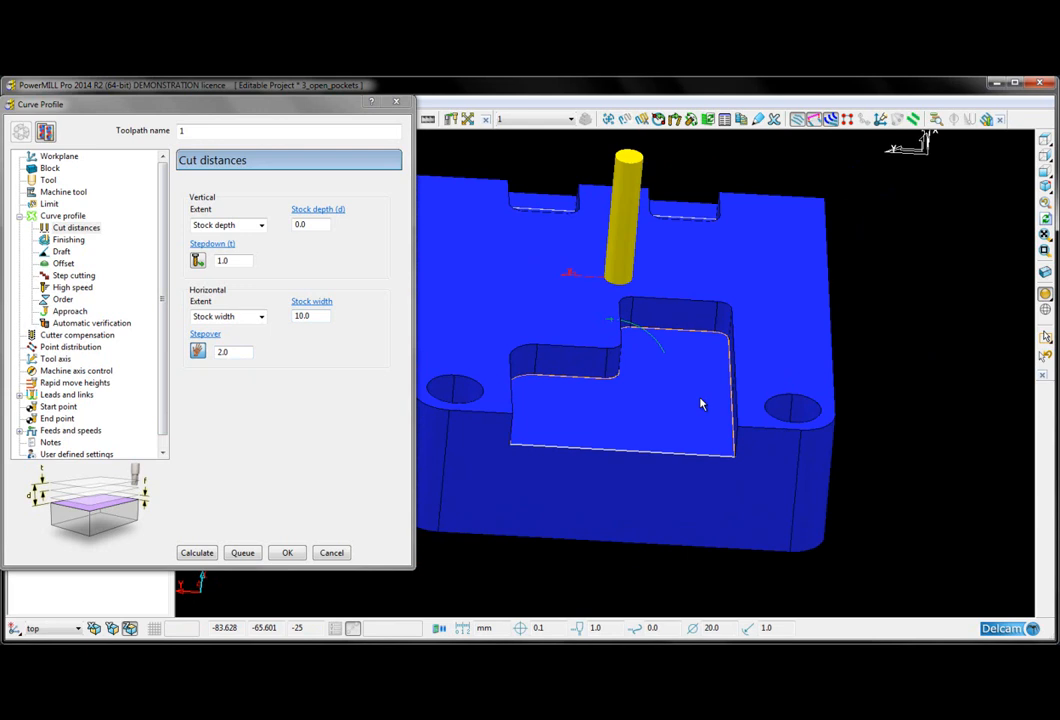
{"action": "mouse_move", "coordinate": [258, 468]}
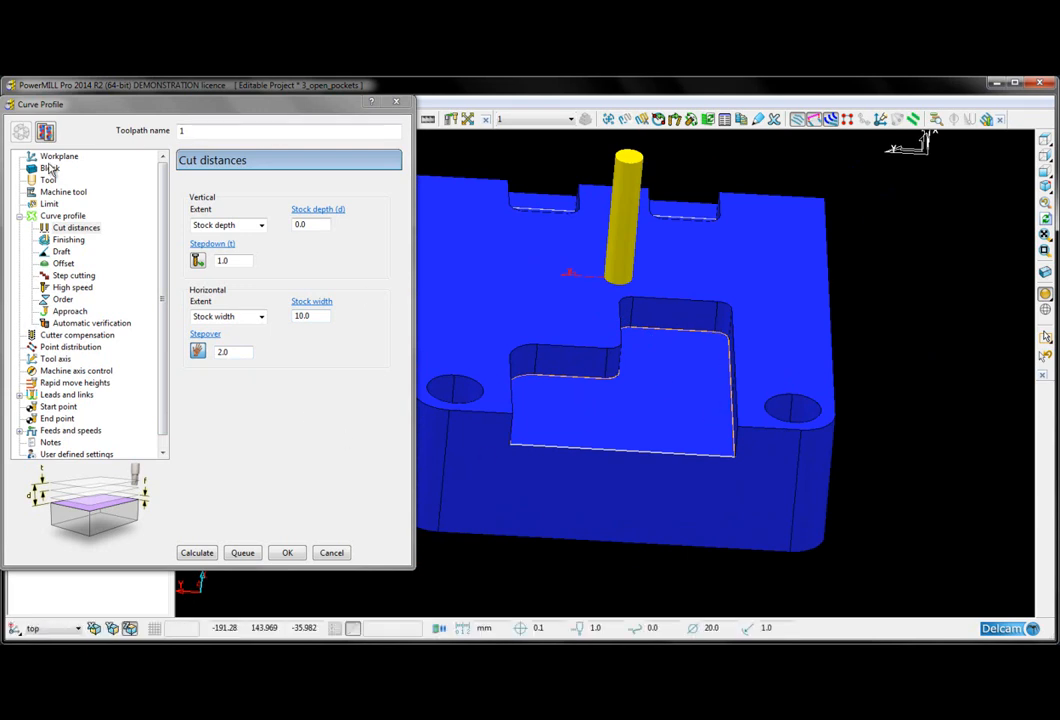
- Check the block, calculate the curve profile toolpath on the large pocket wall and close the form
{"action": "left_click", "coordinate": [50, 168]}
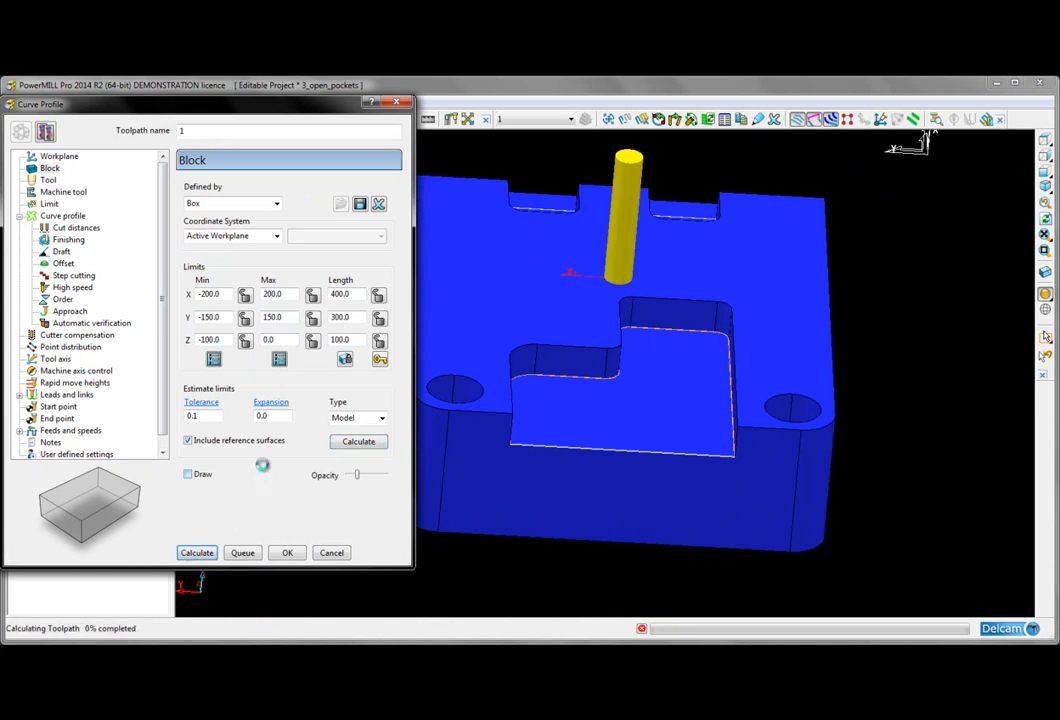
{"action": "left_click", "coordinate": [196, 552]}
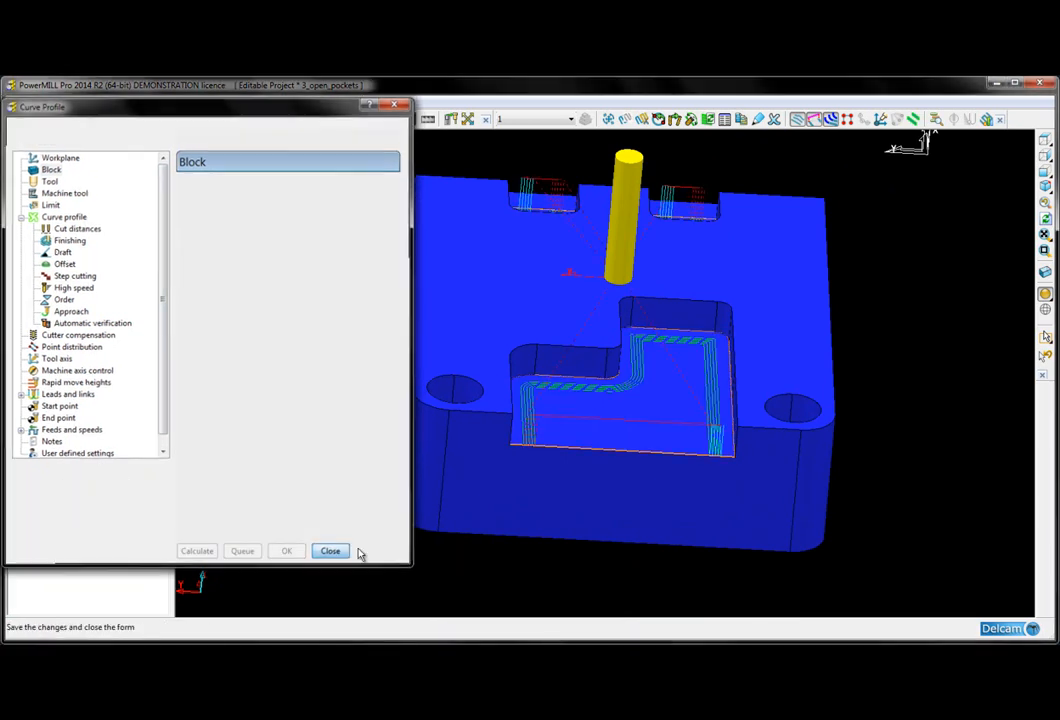
{"action": "left_click", "coordinate": [330, 550]}
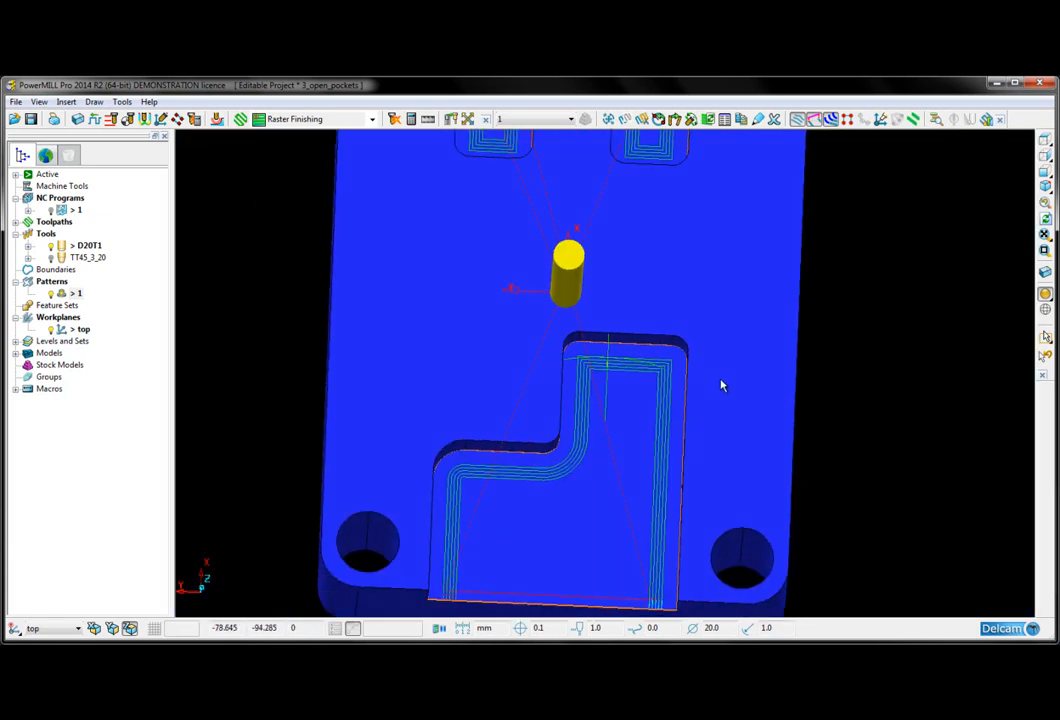
{"action": "left_click_drag", "start_coordinate": [720, 384], "coordinate": [684, 190]}
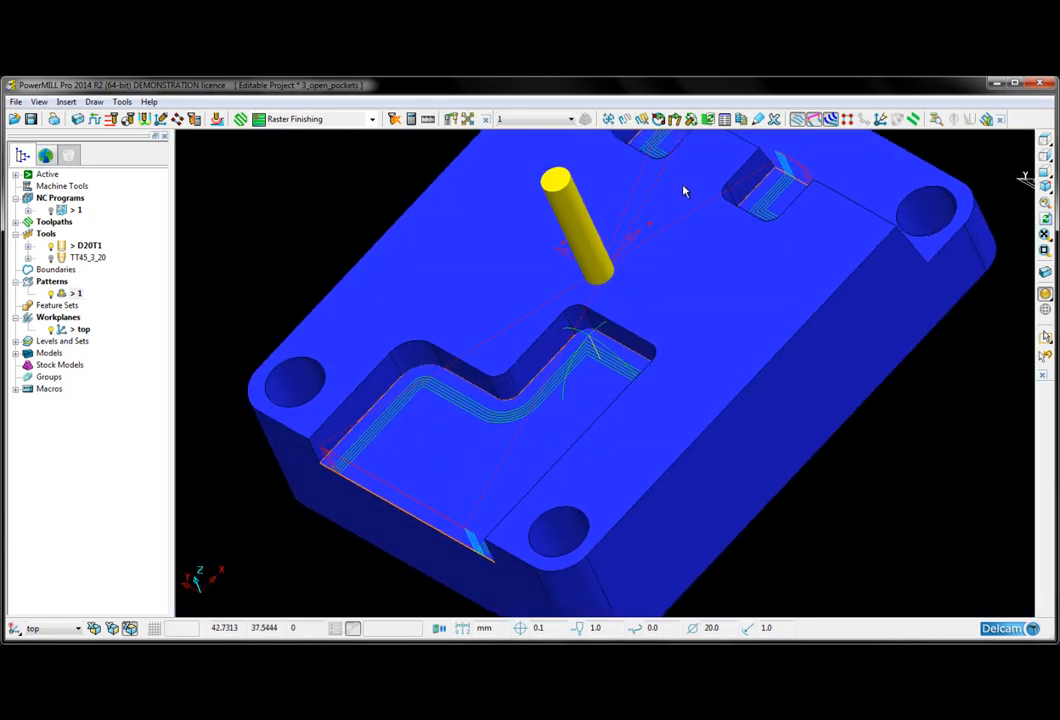
{"action": "left_click_drag", "start_coordinate": [684, 190], "coordinate": [476, 458]}
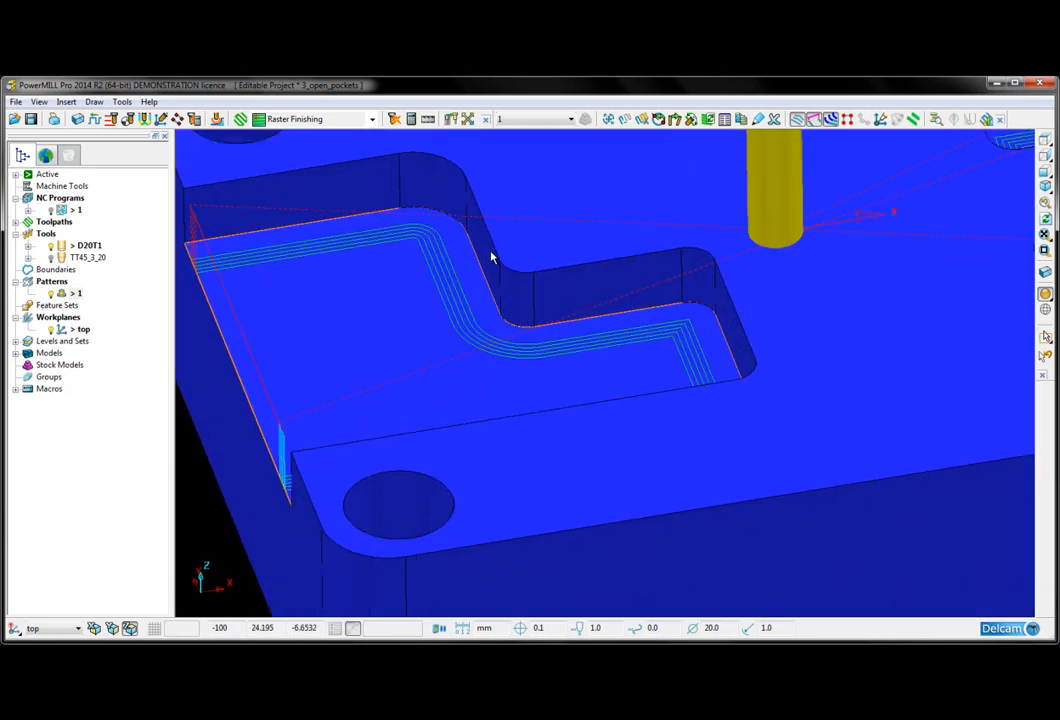
{"action": "mouse_move", "coordinate": [584, 304]}
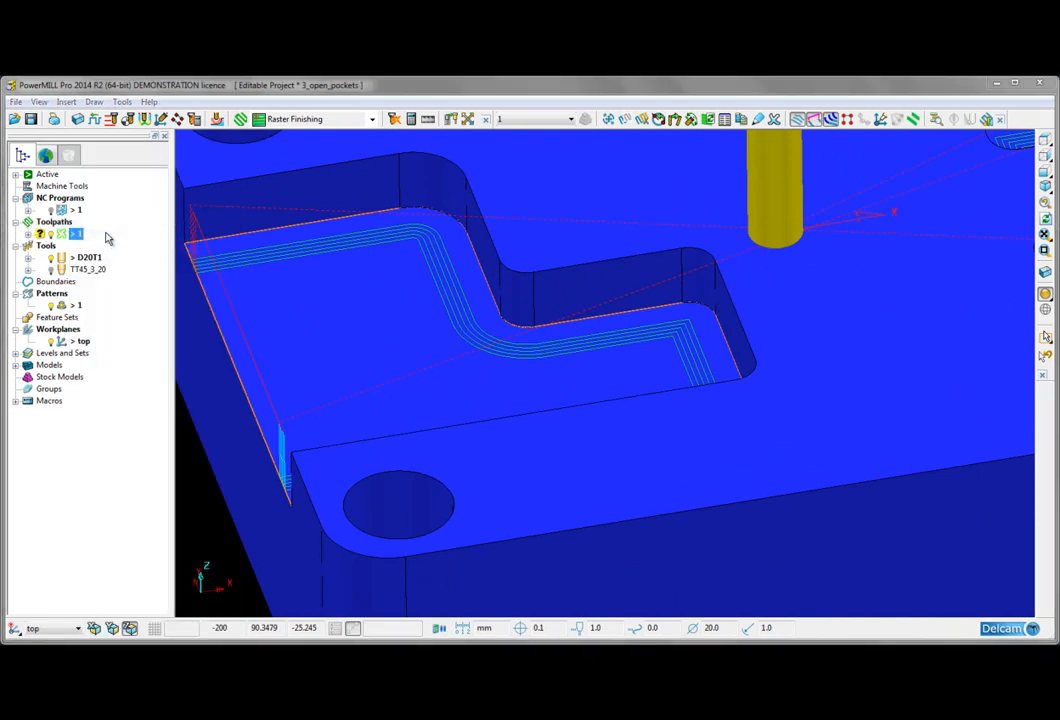
- Copy toolpath 1 into a new toolpath 1_1 and accept the edited pocket outline curve for it
{"action": "double_click", "coordinate": [76, 232]}
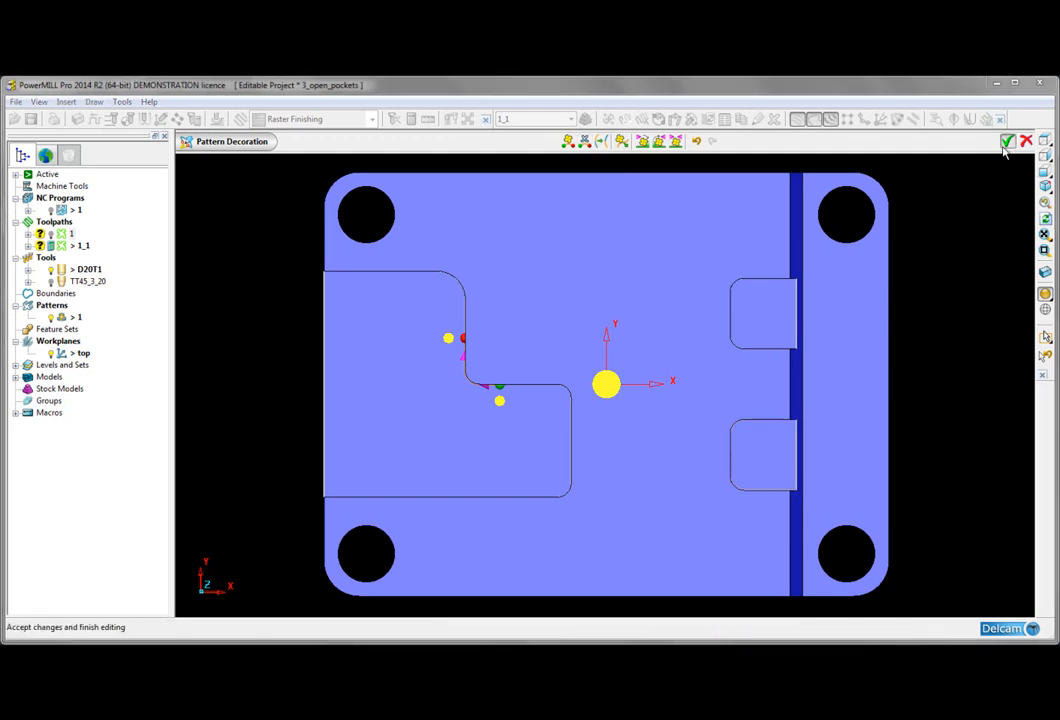
{"action": "left_click", "coordinate": [1008, 140]}
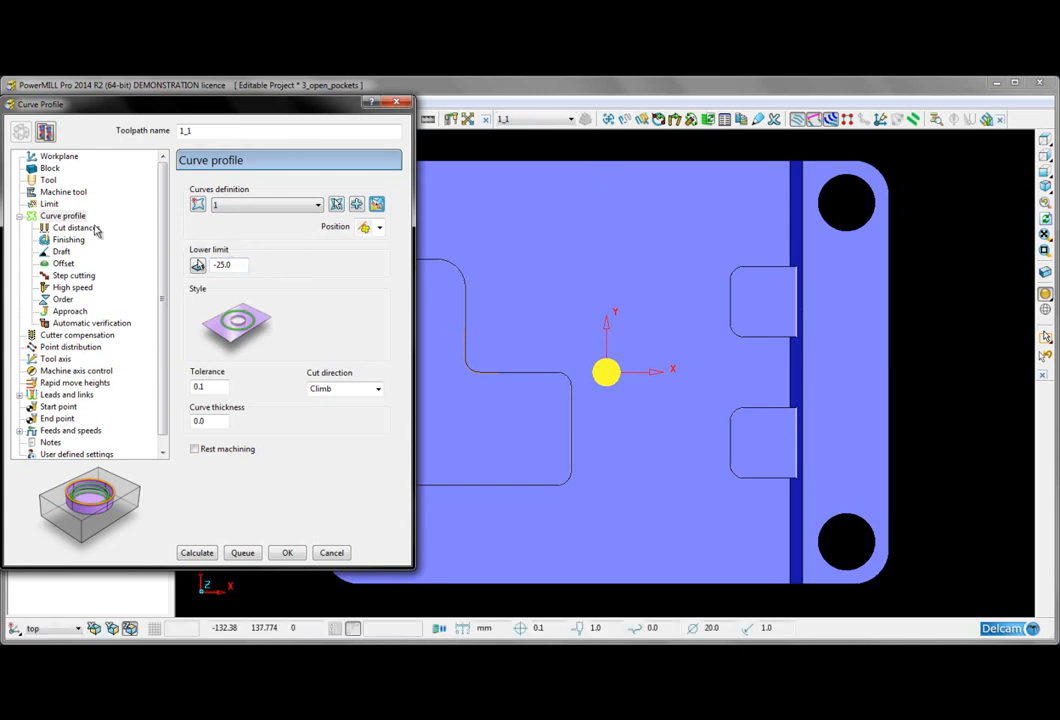
- Set horizontal stock width 3 and stepover 5, then enable wall finishing on the last pass only
{"action": "left_click", "coordinate": [76, 228]}
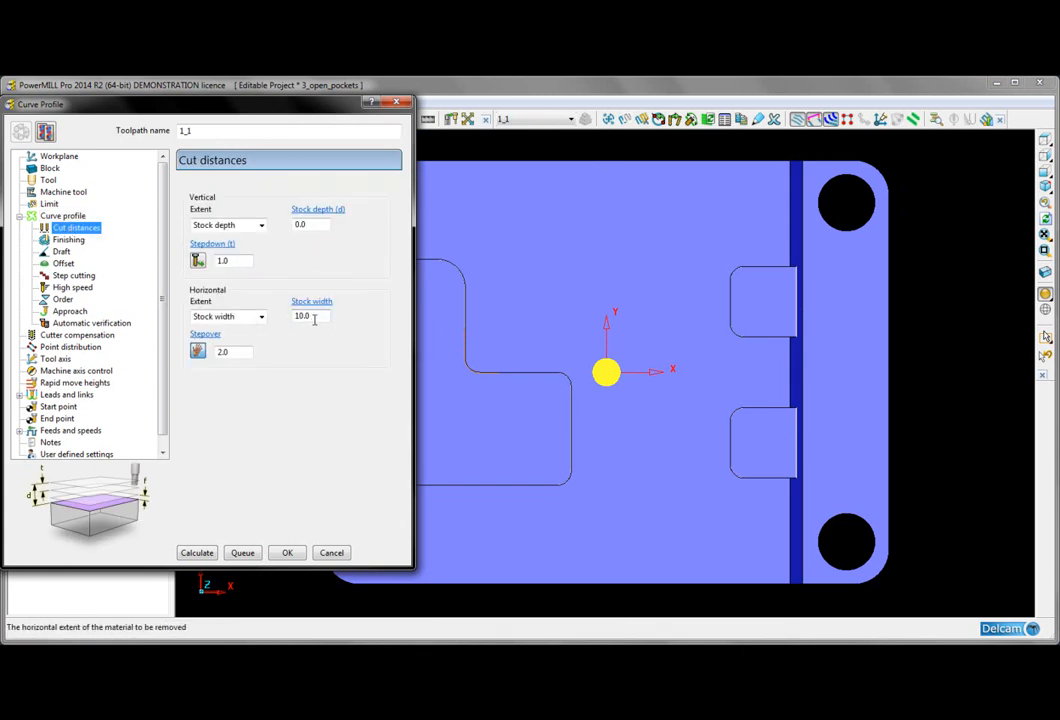
{"action": "left_click", "coordinate": [310, 316]}
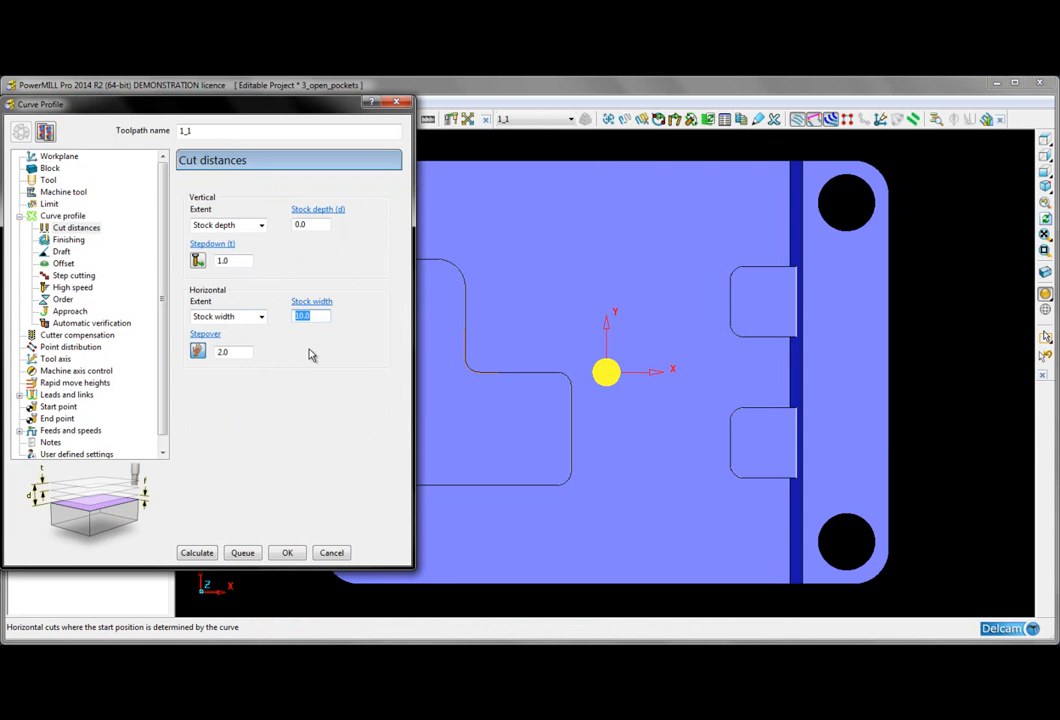
{"action": "type", "text": "3"}
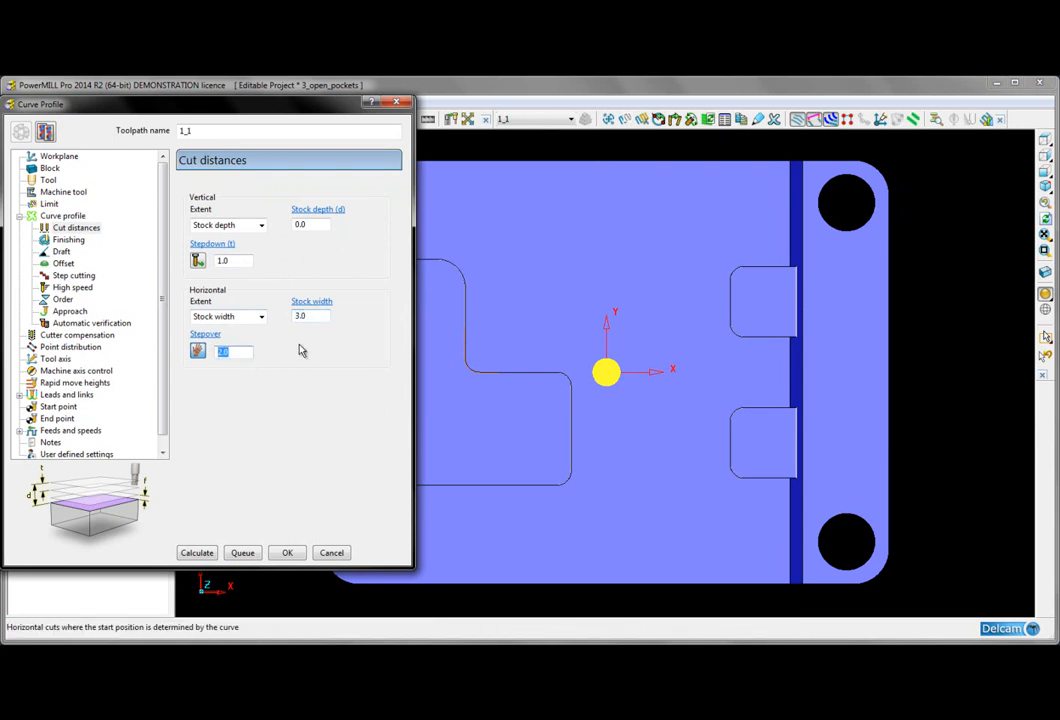
{"action": "type", "text": "5"}
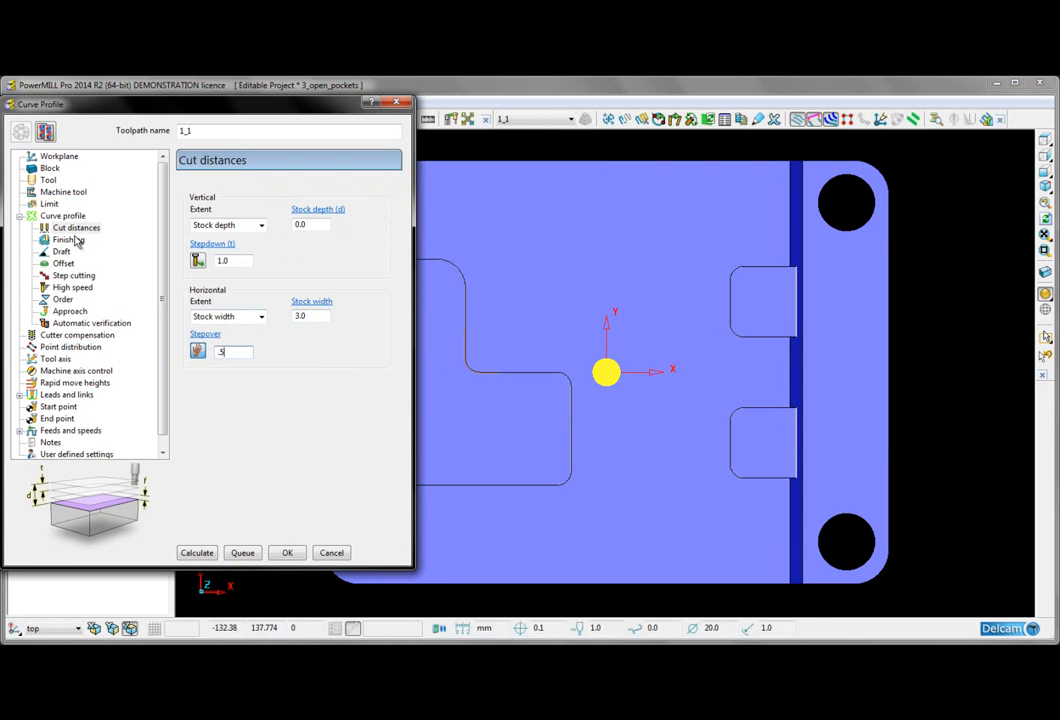
{"action": "left_click", "coordinate": [68, 240]}
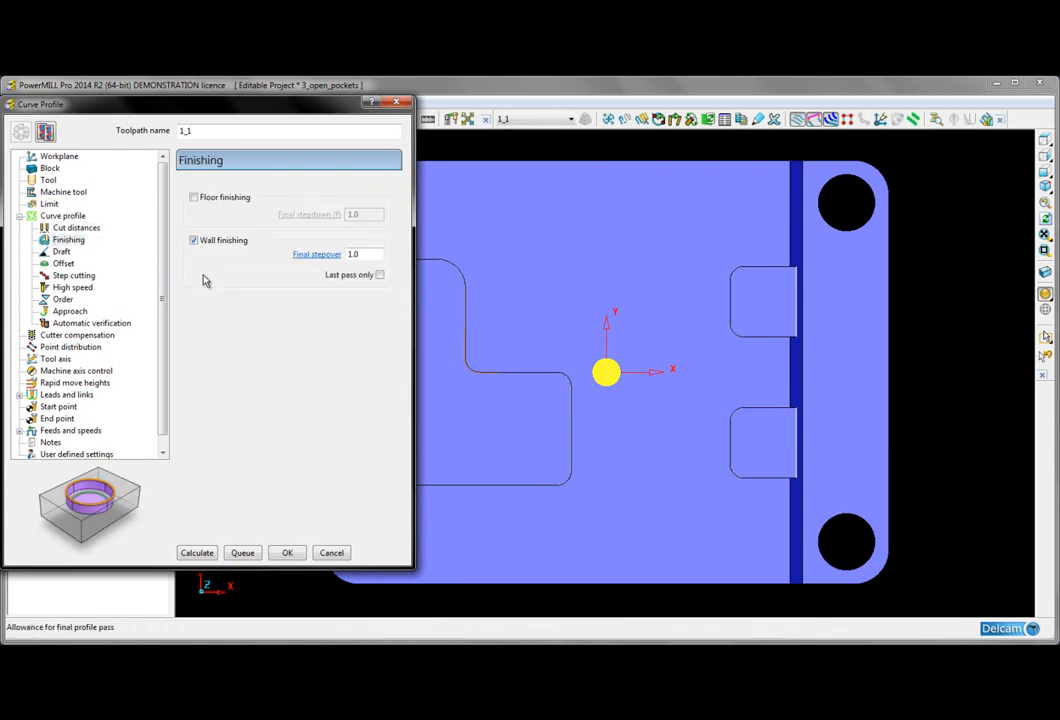
{"action": "left_click", "coordinate": [380, 274]}
{"action": "type", "text": ".1"}
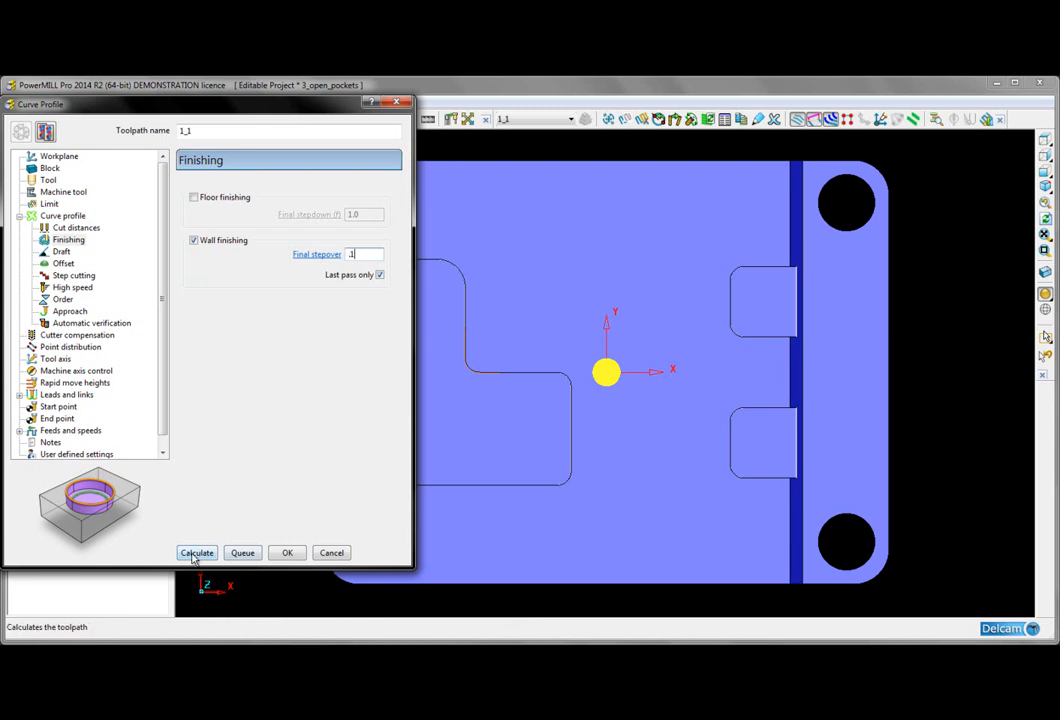
- Calculate the wall-finishing toolpath 1_1 along the curved pocket corner and close the form
{"action": "left_click", "coordinate": [196, 552]}
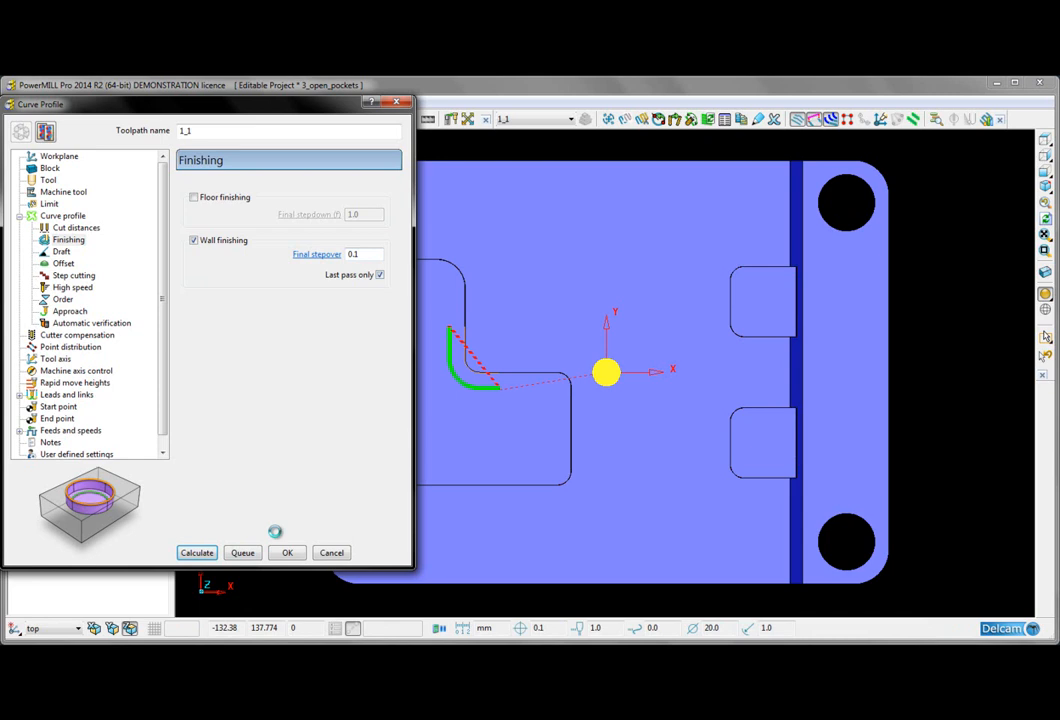
{"action": "left_click", "coordinate": [288, 552]}
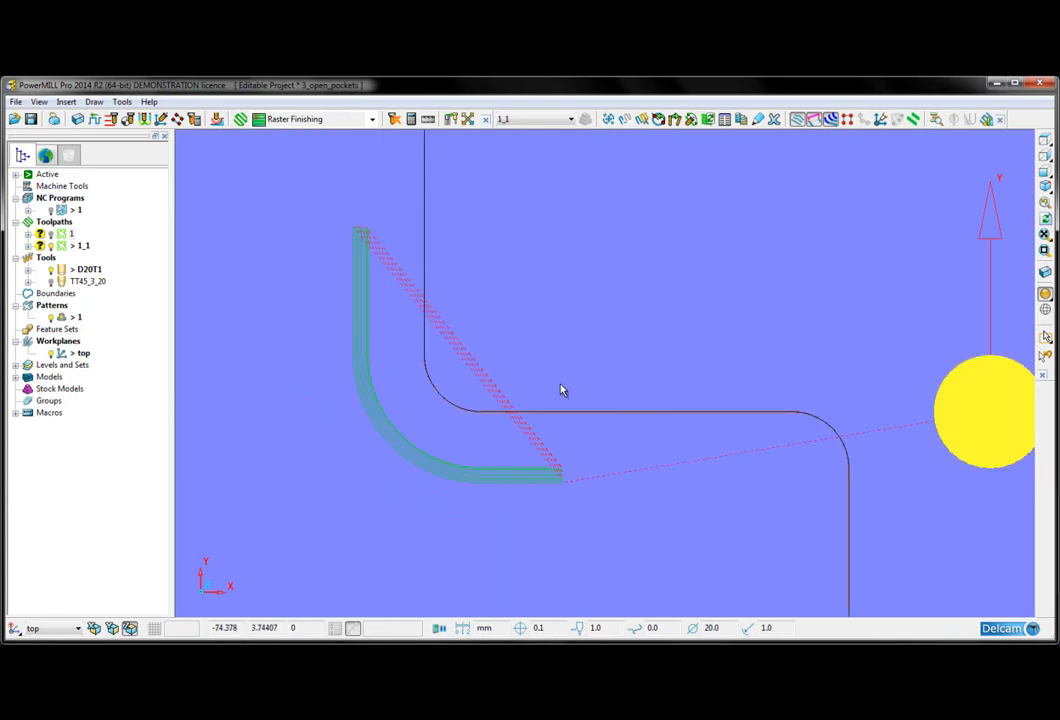
{"action": "mouse_move", "coordinate": [500, 380]}
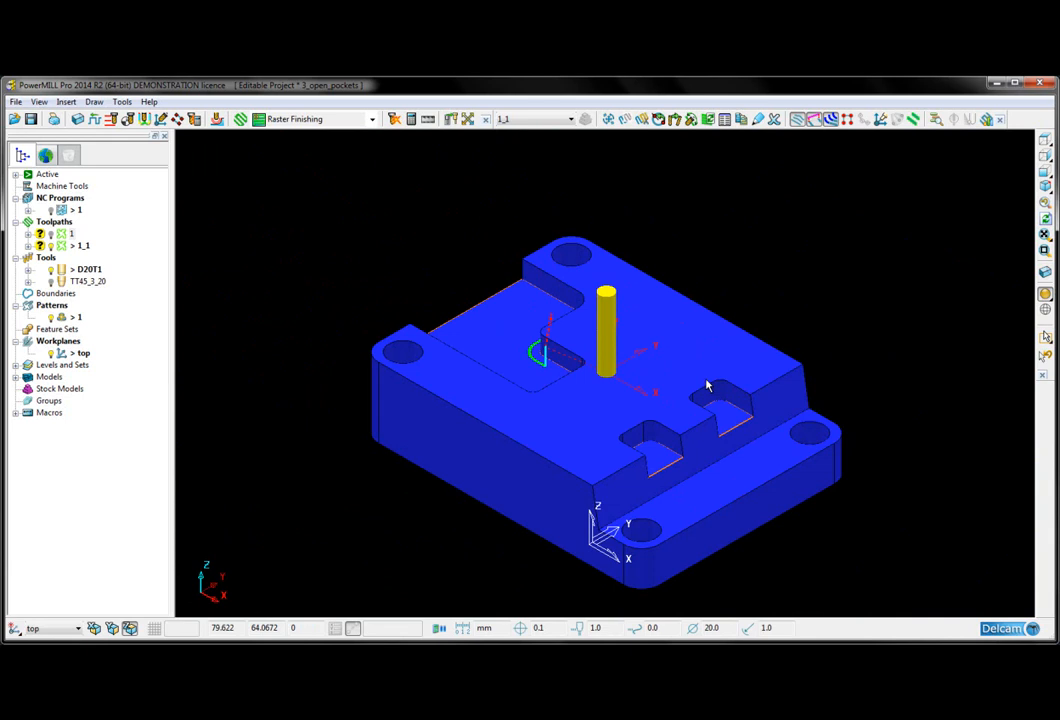
{"action": "mouse_move", "coordinate": [878, 284]}
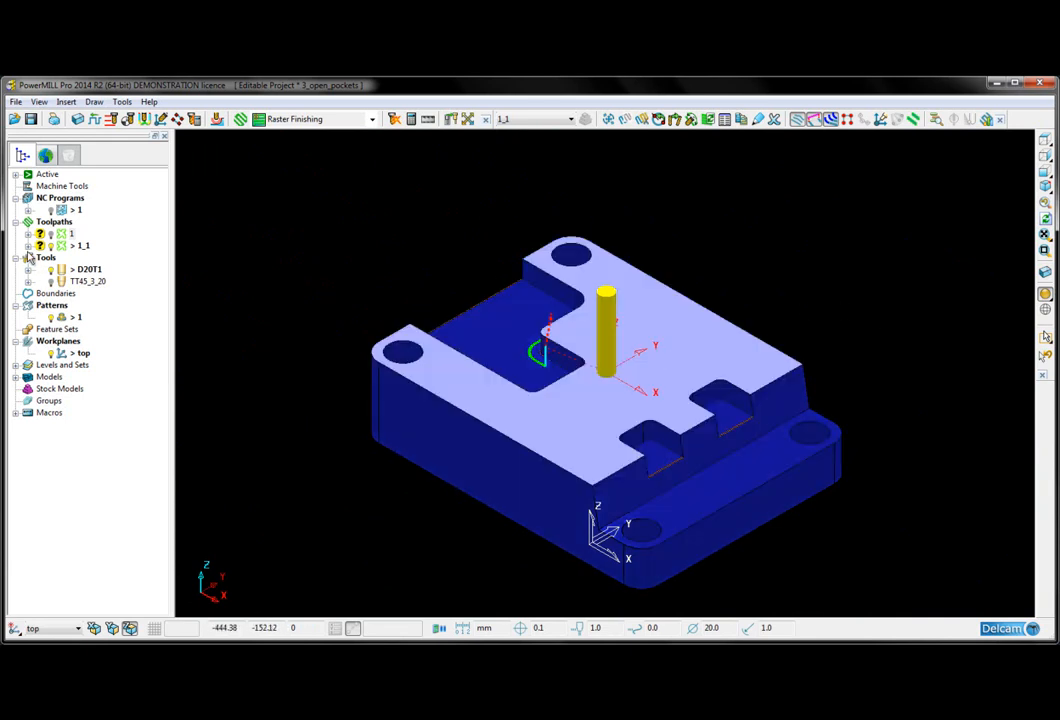
- Create a second pattern from the model's top outline edges and start curve editing it
{"action": "right_click", "coordinate": [52, 304]}
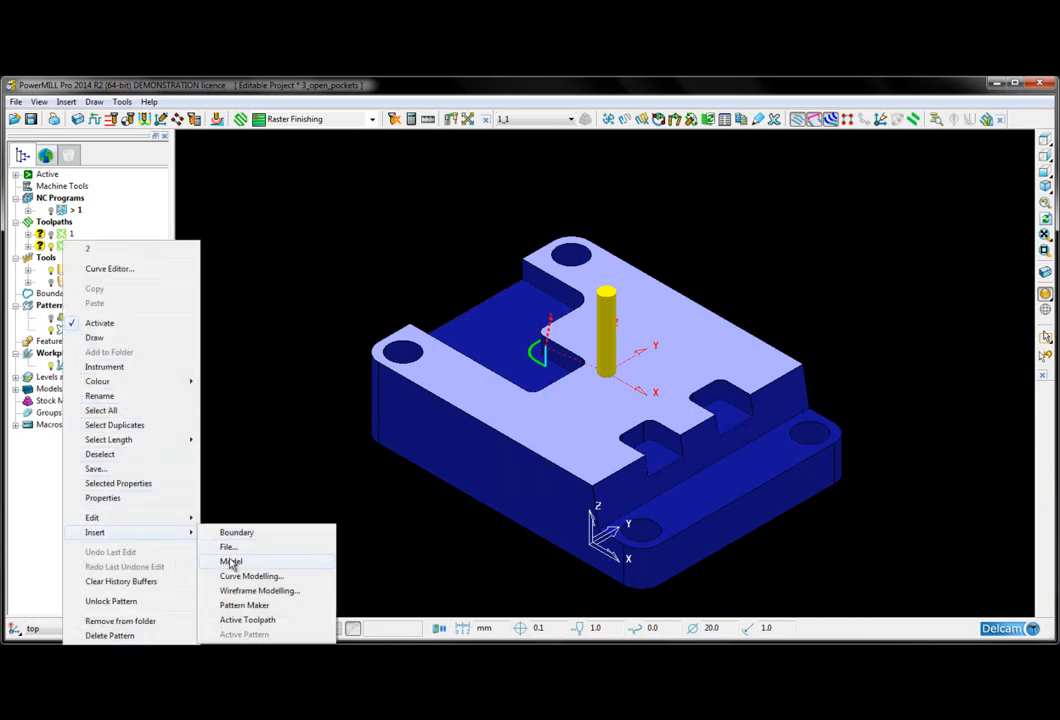
{"action": "left_click", "coordinate": [232, 560]}
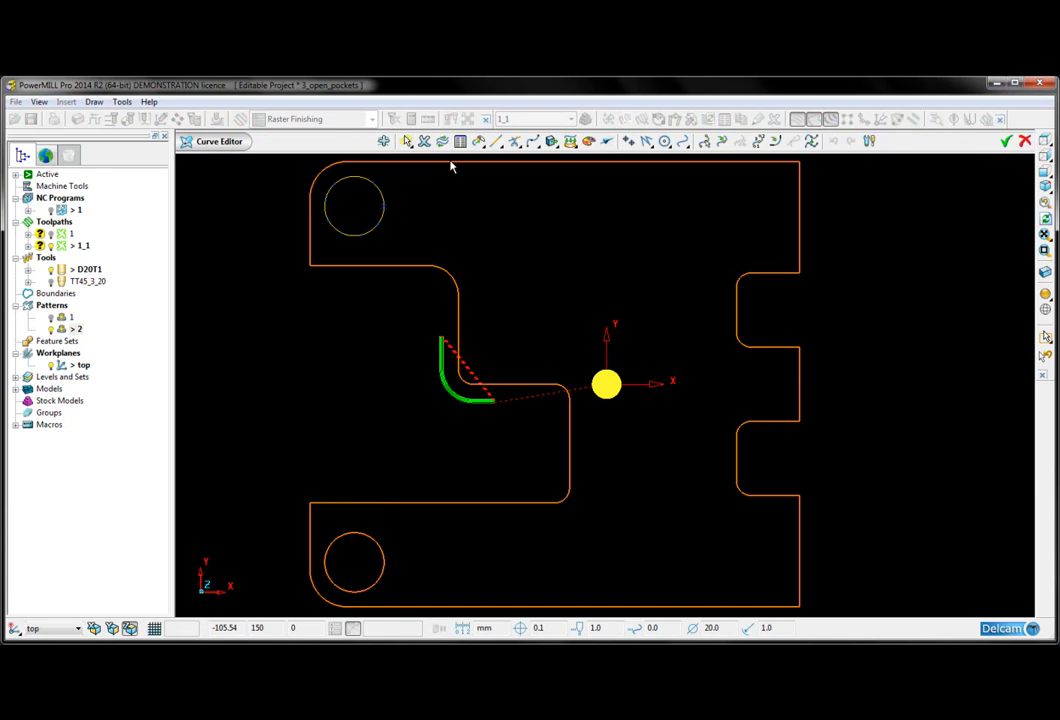
- Delete the two bolt-hole circles from the second pattern, keeping only the outer outline
{"action": "right_click", "coordinate": [78, 328]}
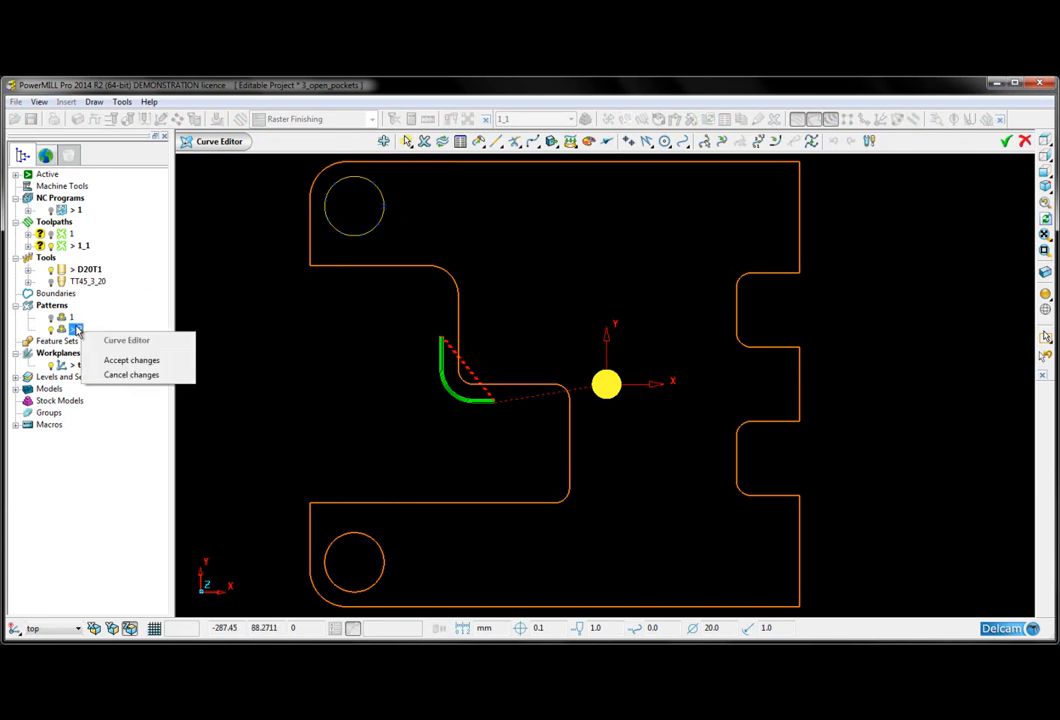
{"action": "right_click", "coordinate": [72, 316]}
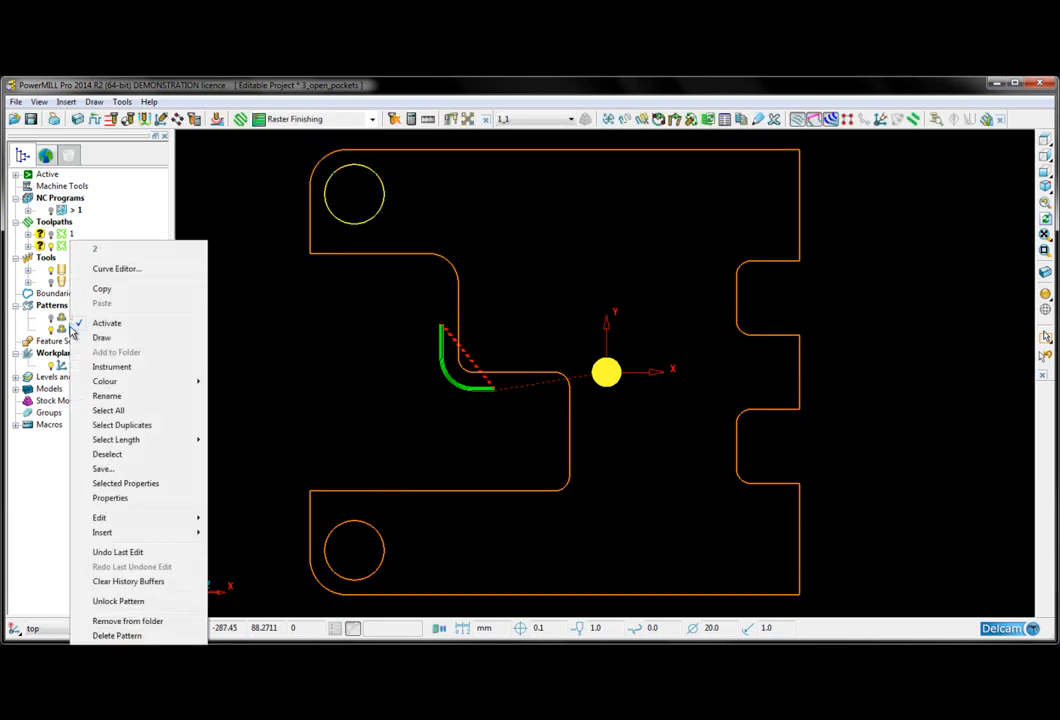
{"action": "left_click", "coordinate": [116, 268]}
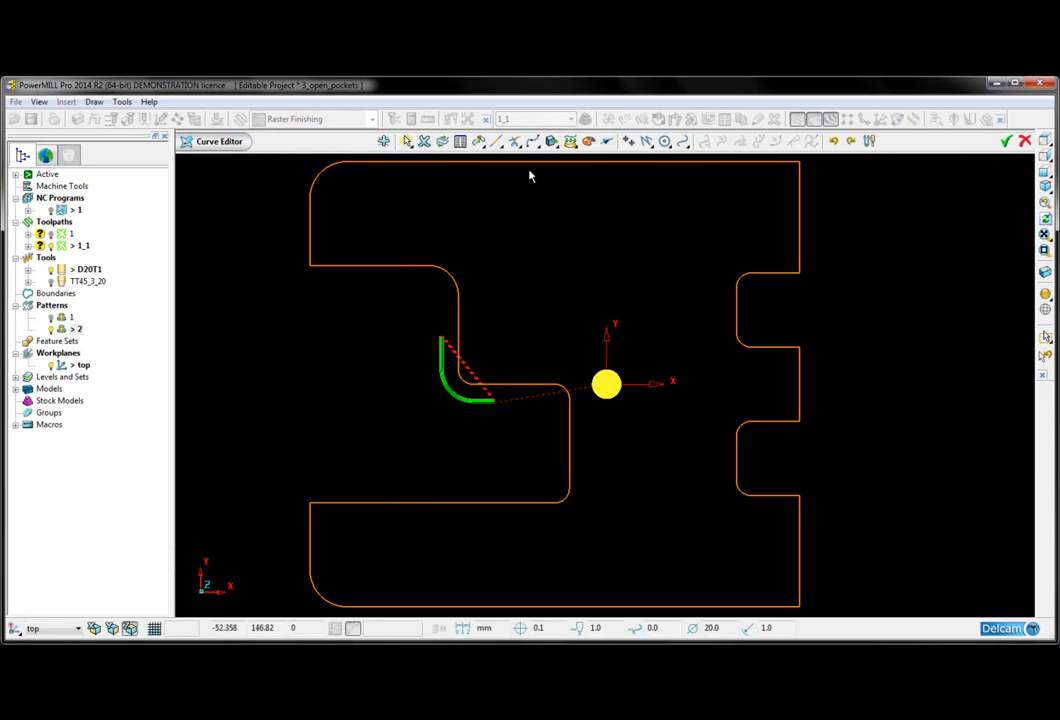
{"action": "left_click", "coordinate": [514, 140]}
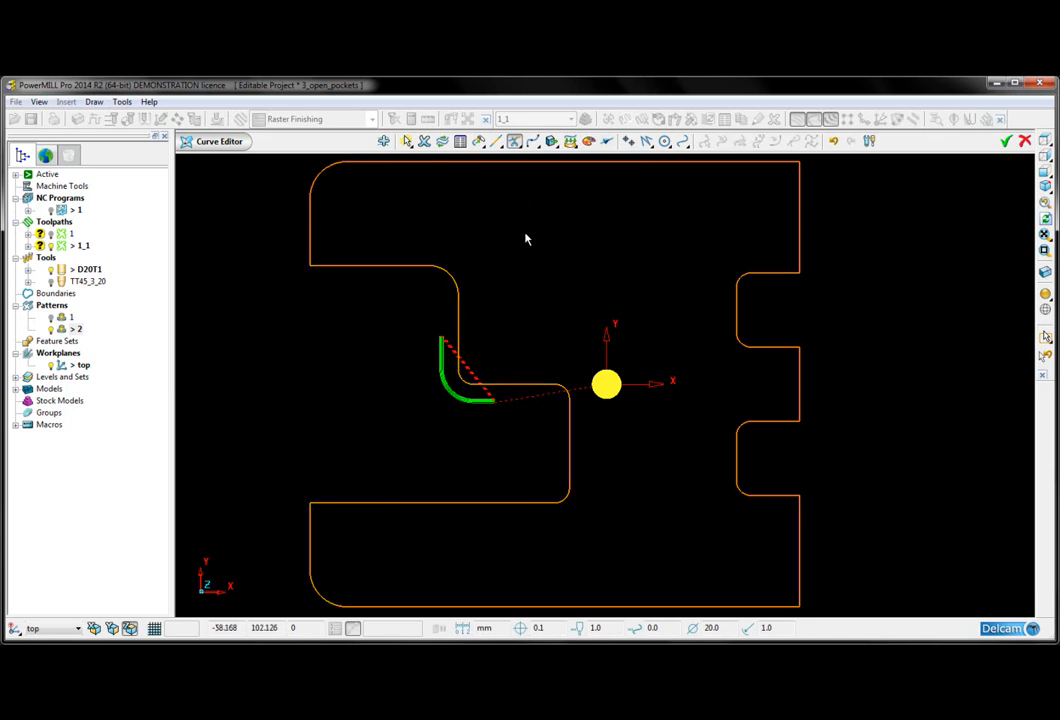
{"action": "mouse_move", "coordinate": [298, 206]}
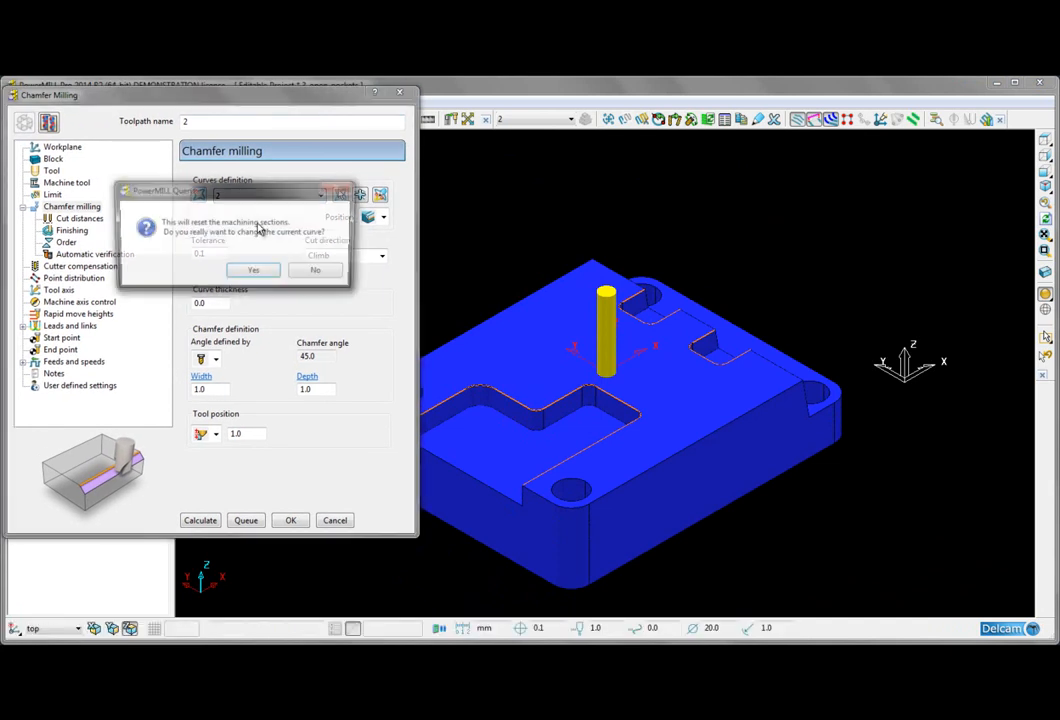
- Switch the chamfer curve to pattern 2 and reverse the machining side of its sections
{"action": "left_click", "coordinate": [252, 270]}
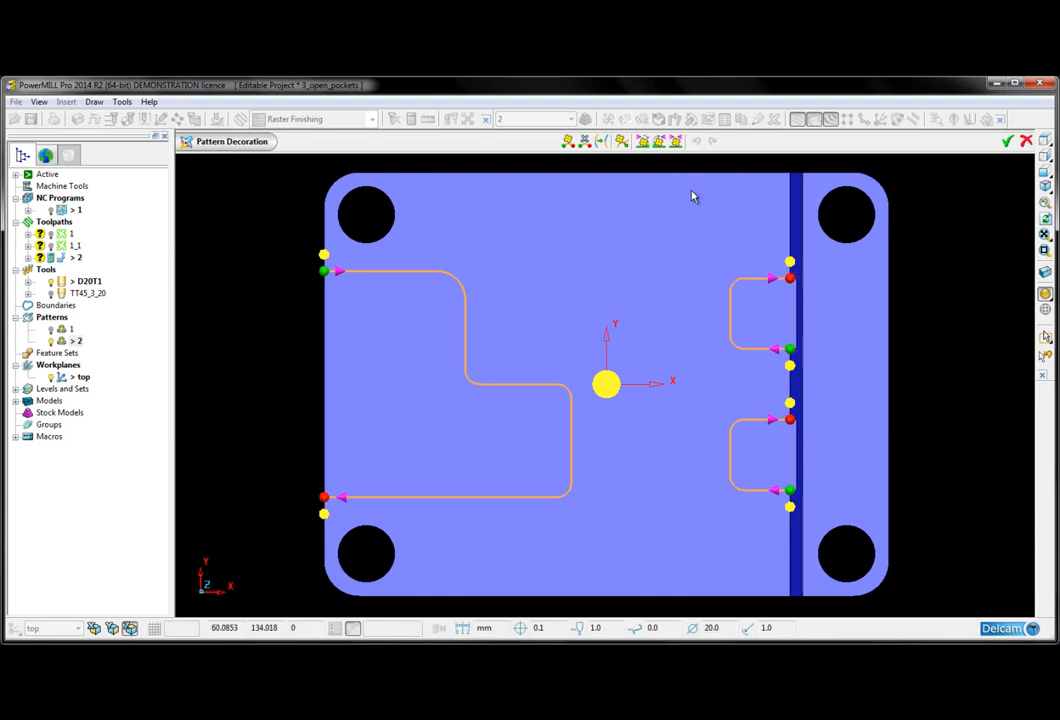
{"action": "mouse_move", "coordinate": [620, 140]}
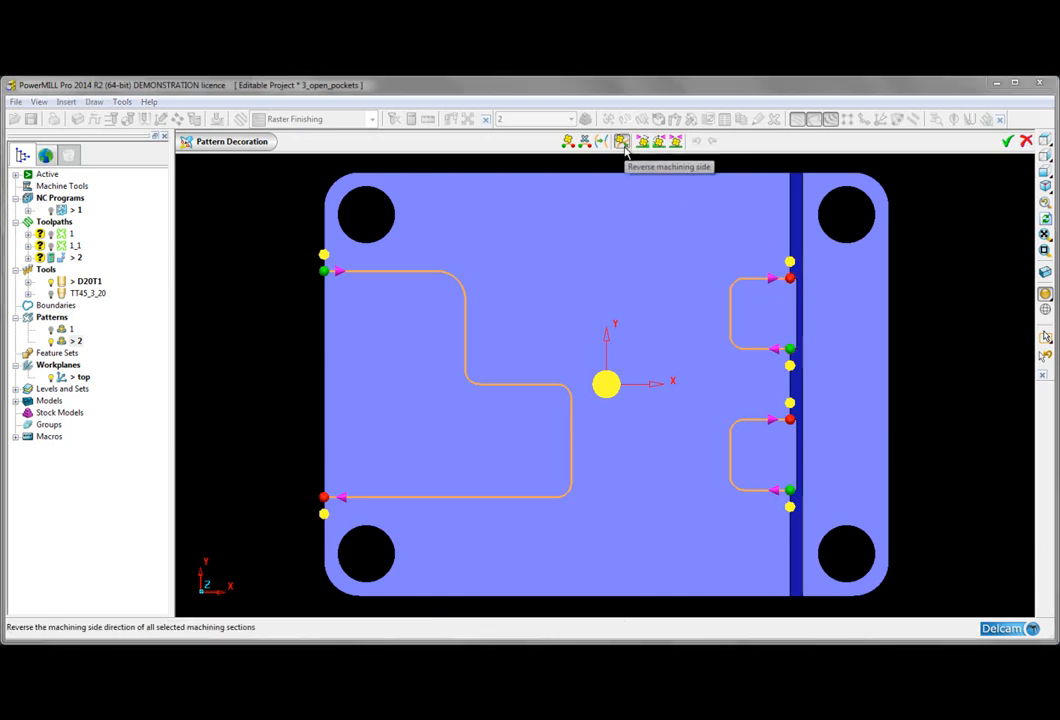
{"action": "left_click", "coordinate": [620, 140]}
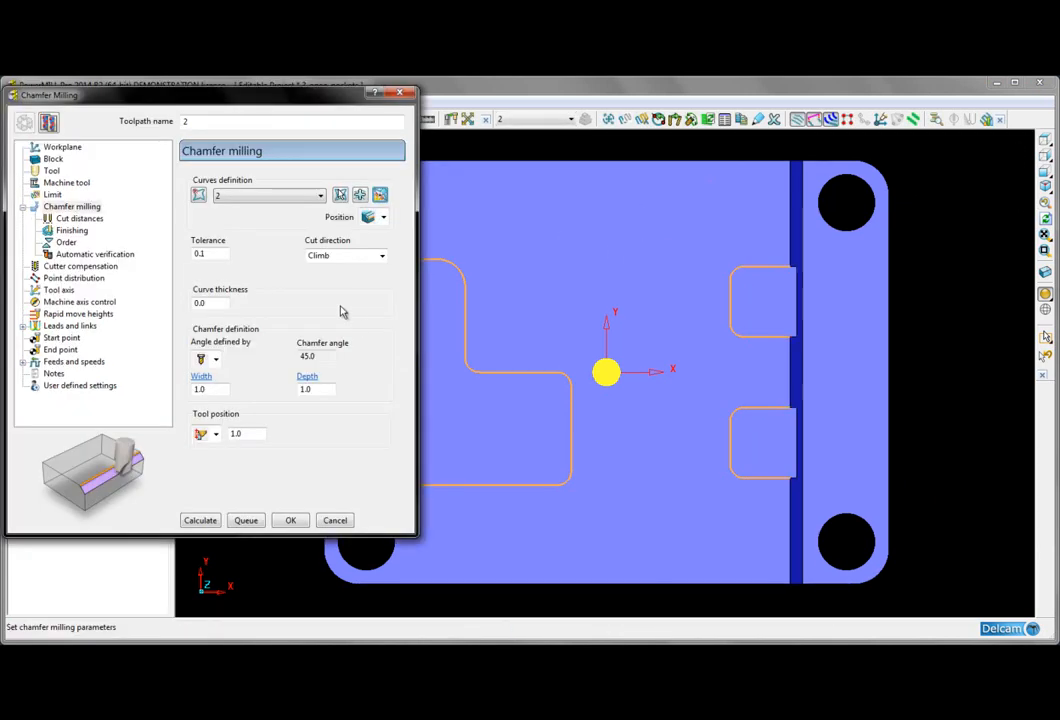
{"action": "mouse_move", "coordinate": [340, 288]}
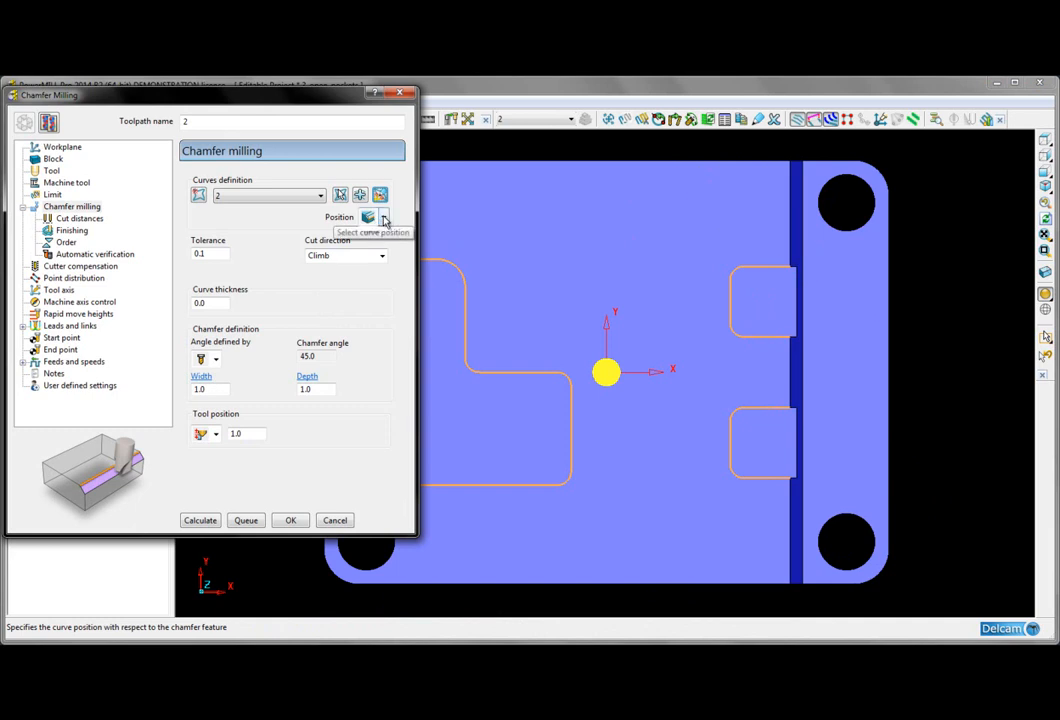
- Define the chamfer by position and angle options and select the TT45_3_20 taper-tipped tool
{"action": "left_click", "coordinate": [368, 216]}
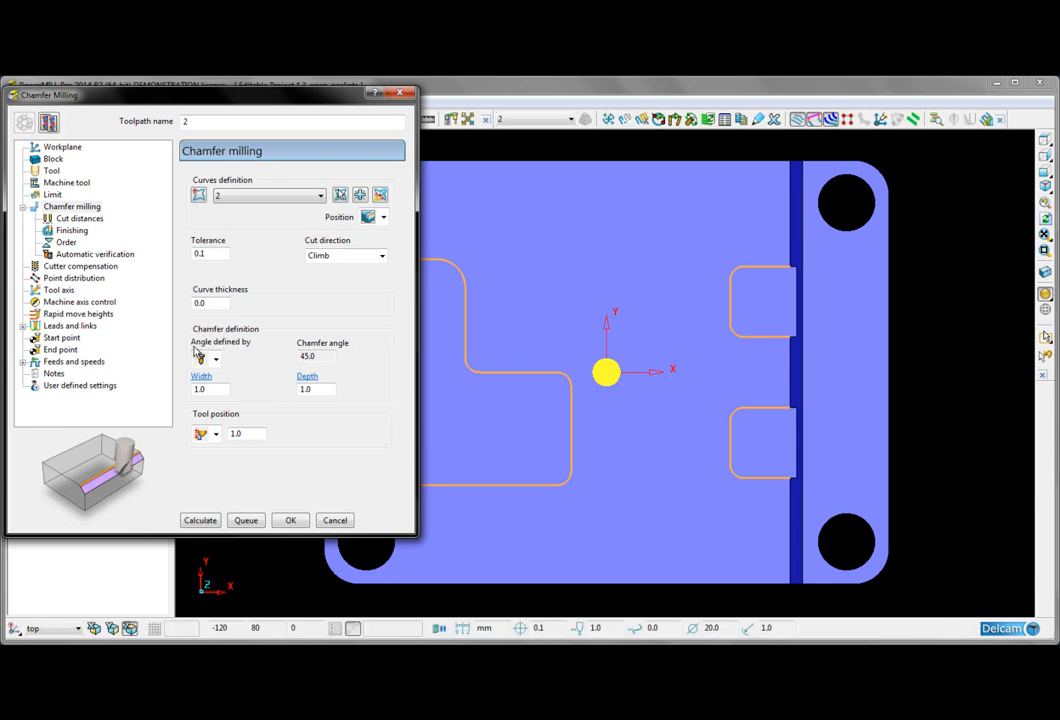
{"action": "mouse_move", "coordinate": [204, 360]}
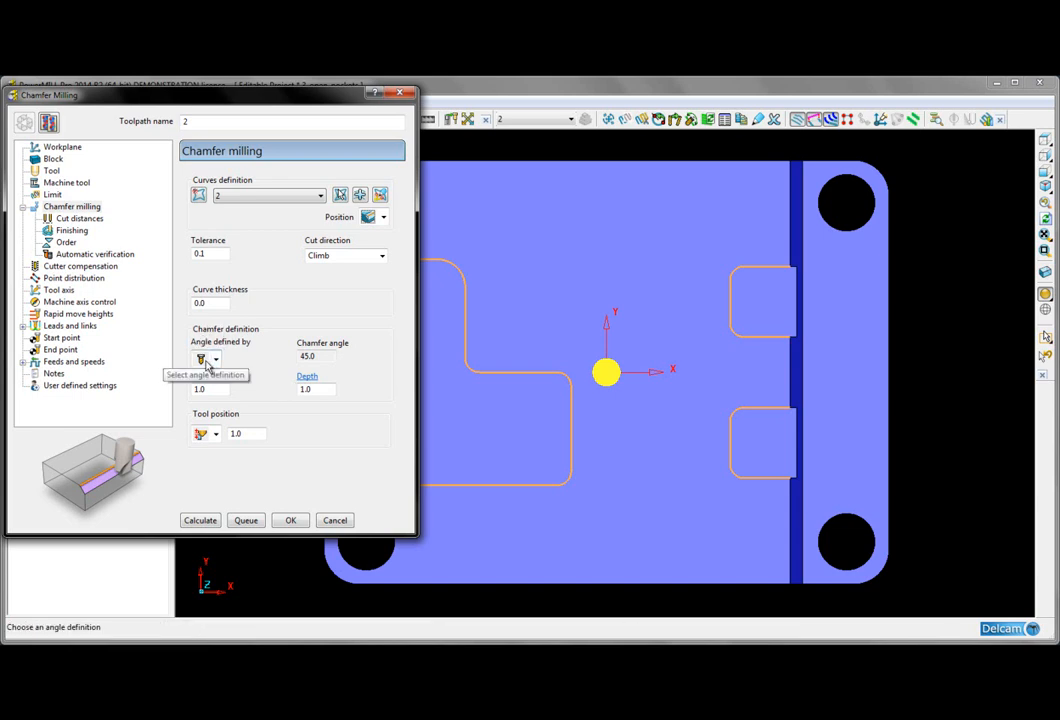
{"action": "left_click", "coordinate": [216, 360]}
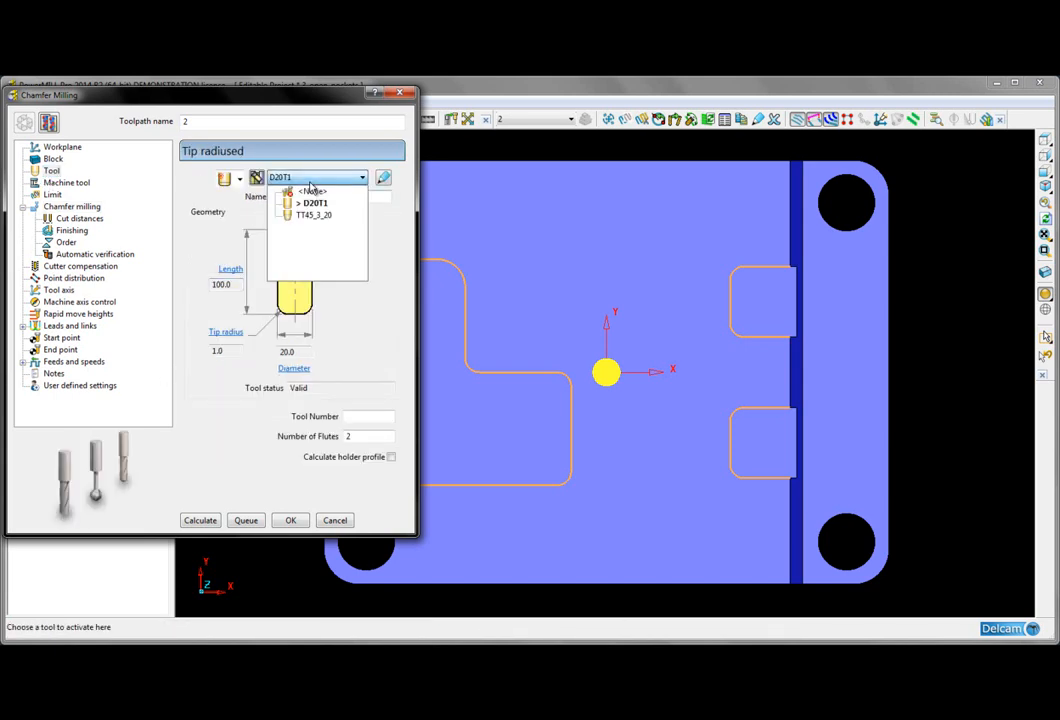
{"action": "left_click", "coordinate": [314, 216]}
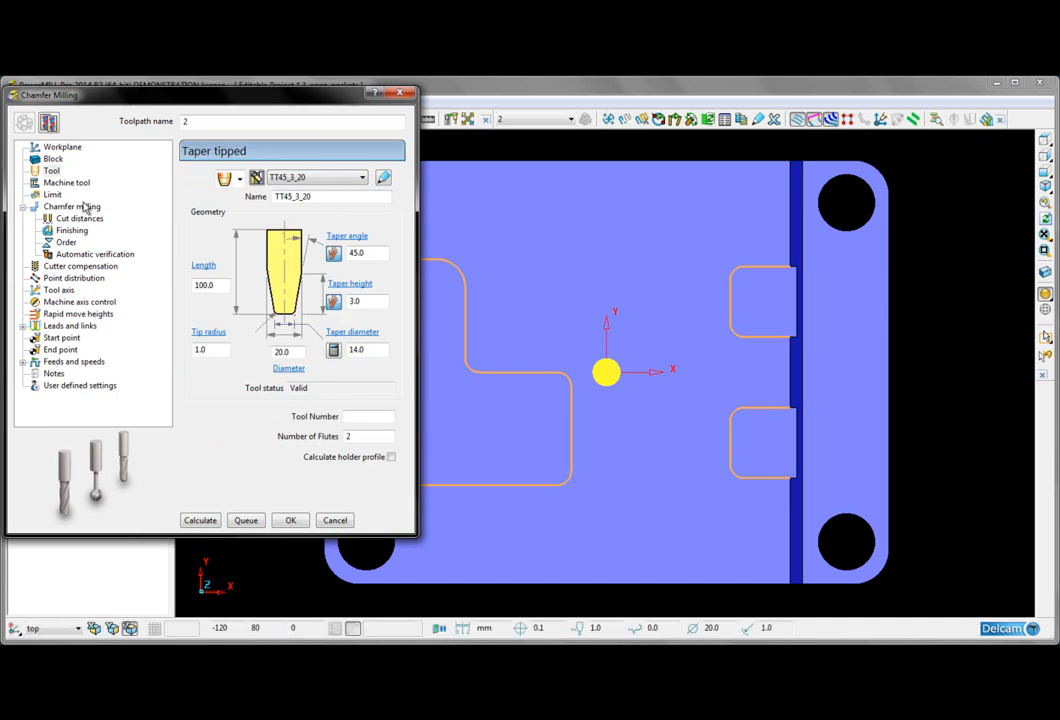
{"action": "left_click", "coordinate": [78, 218]}
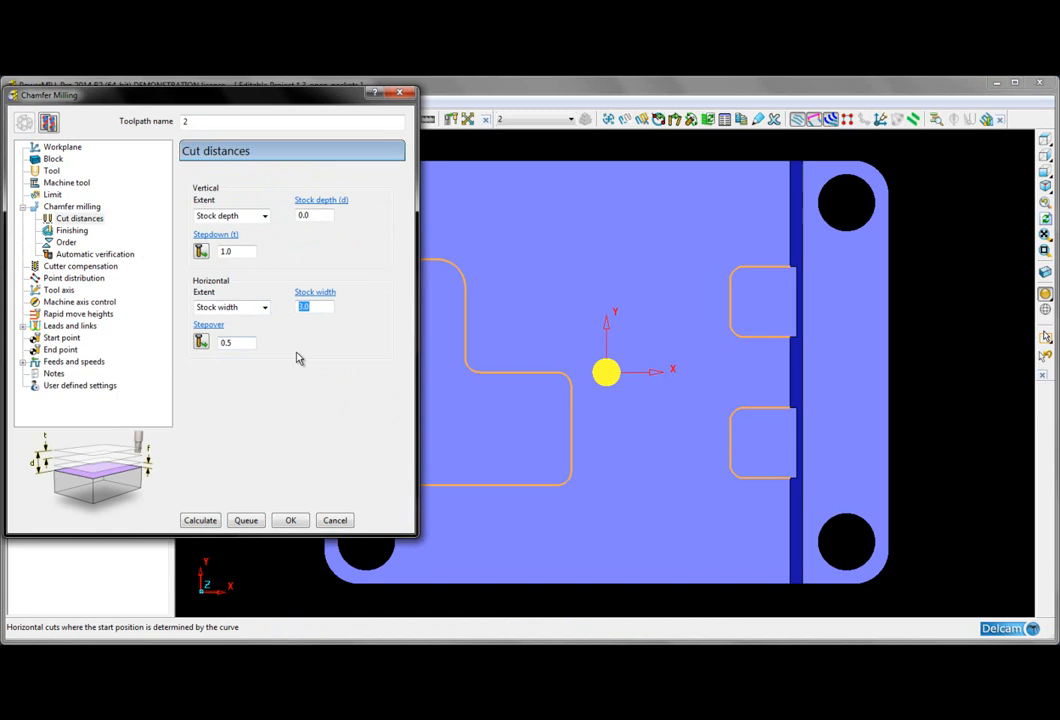
- Set stock width 2 in Cut distances and calculate the chamfer toolpath along the pocket edges
{"action": "type", "text": "2"}
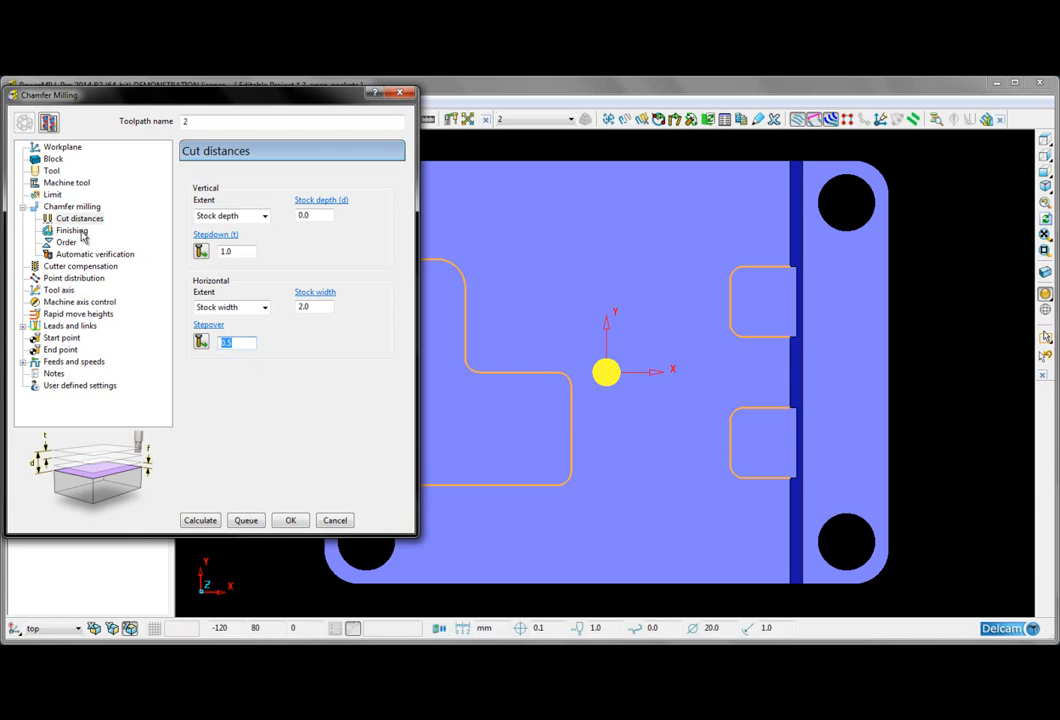
{"action": "left_click", "coordinate": [72, 230]}
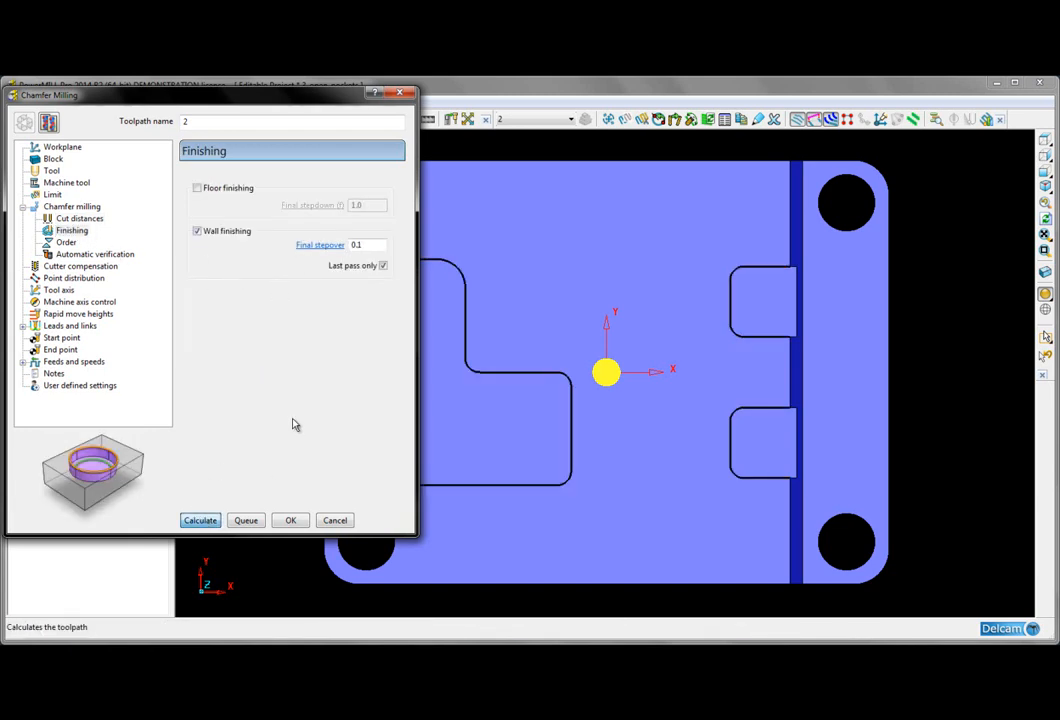
{"action": "left_click", "coordinate": [200, 520]}
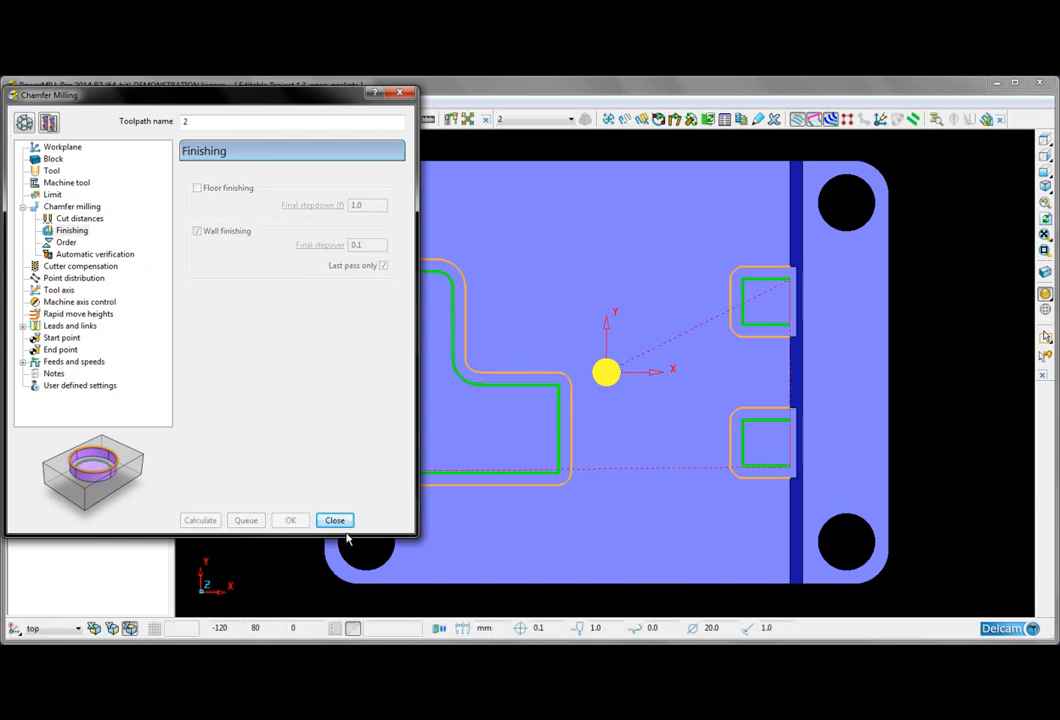
- Close the Chamfer milling dialog and orbit the part to examine the chamfer passes
{"action": "left_click", "coordinate": [334, 520]}
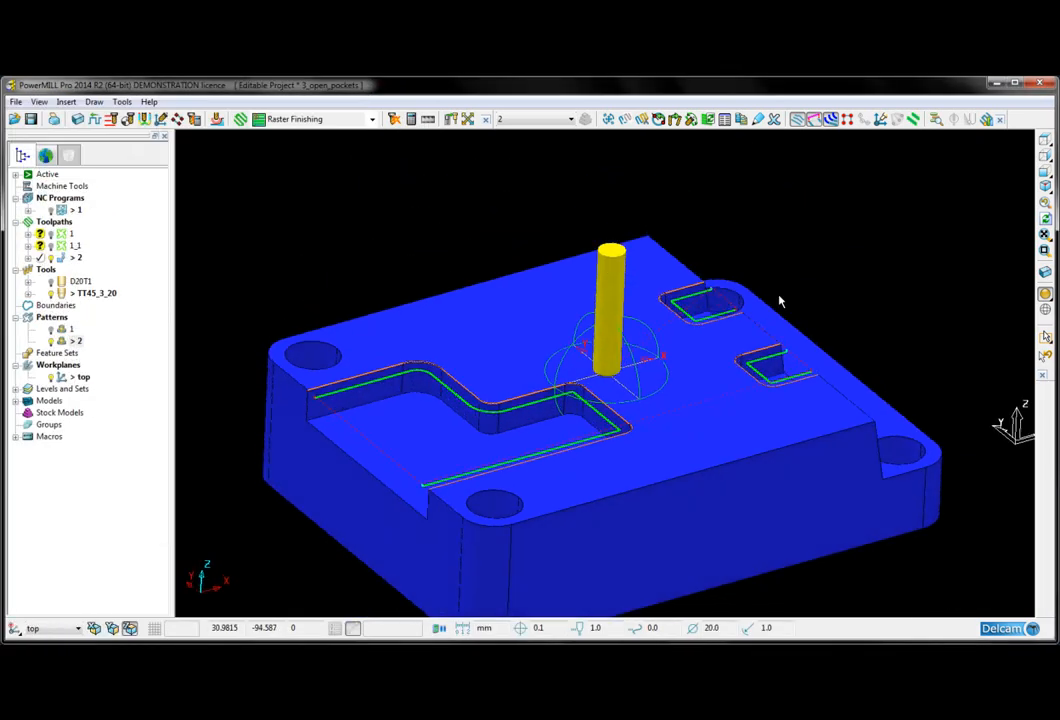
{"action": "left_click_drag", "start_coordinate": [780, 300], "coordinate": [676, 380]}
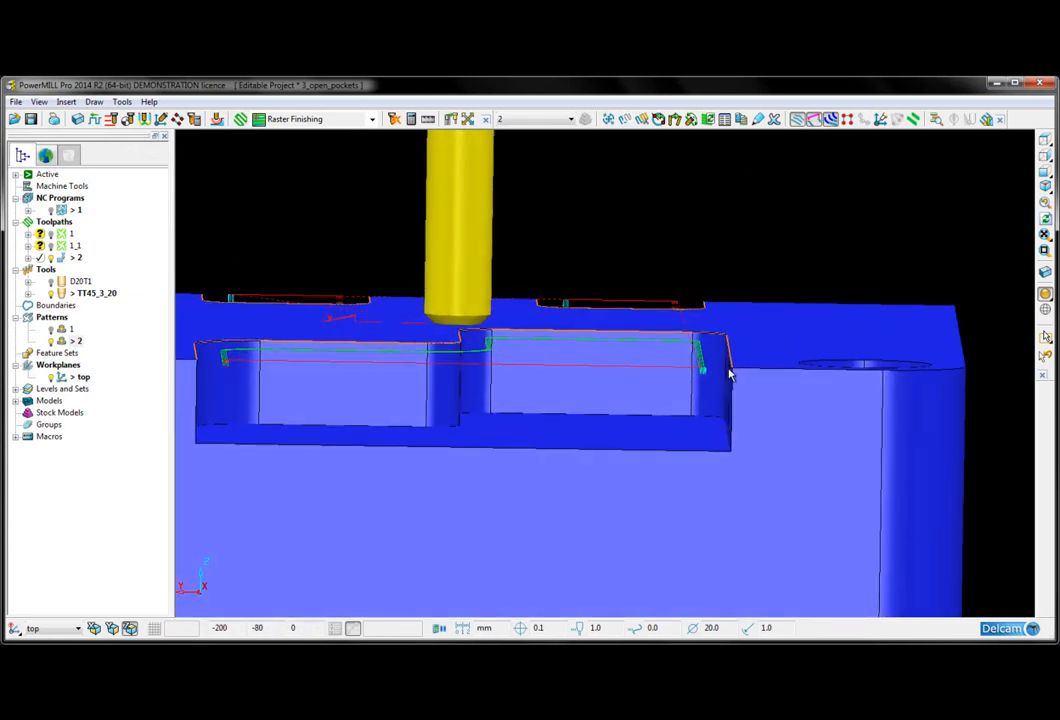
{"action": "mouse_move", "coordinate": [752, 280]}
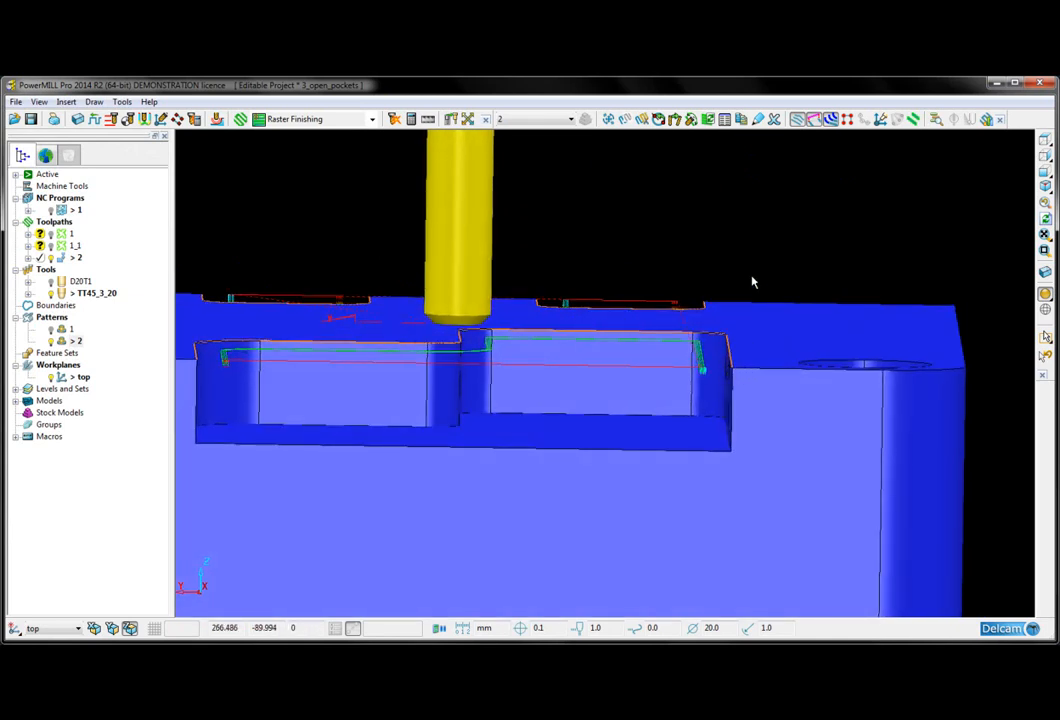